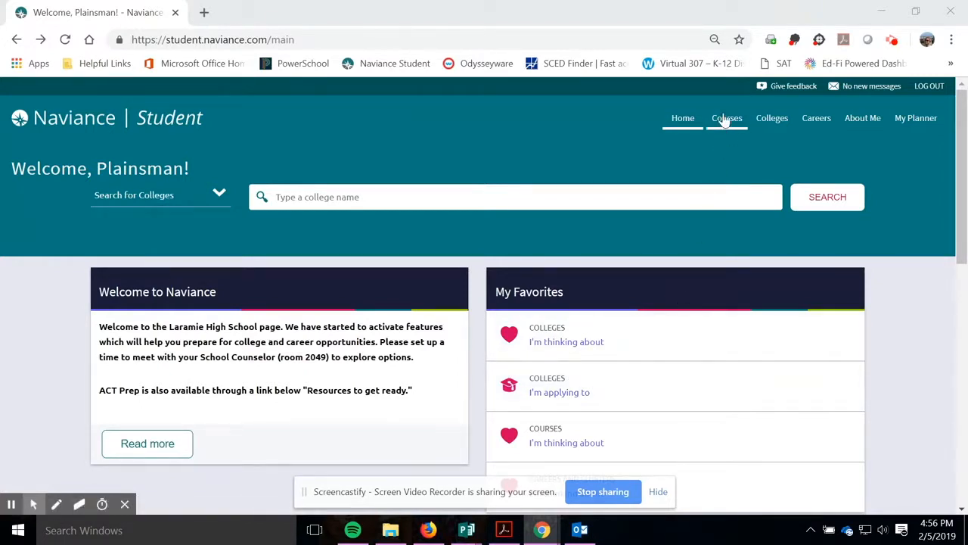
Reach Manage Course Plans via Courses > Plan coursework, showing no current or draft plans
{"action": "left_click", "coordinate": [727, 118]}
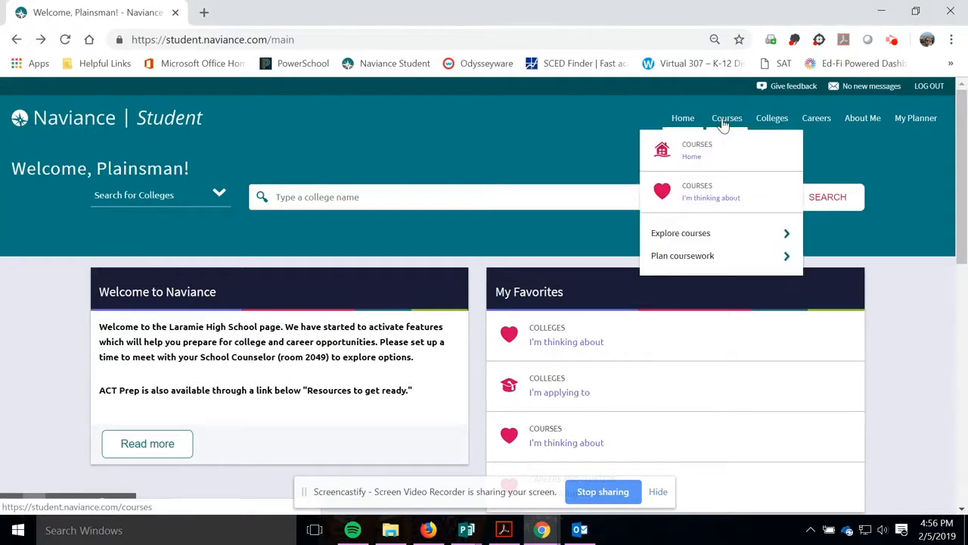
{"action": "left_click", "coordinate": [682, 254]}
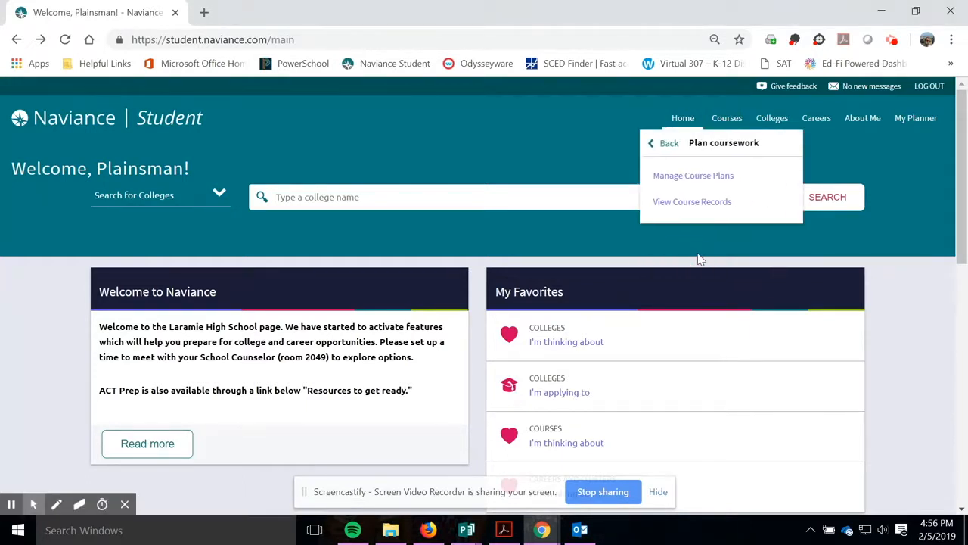
{"action": "mouse_move", "coordinate": [691, 175]}
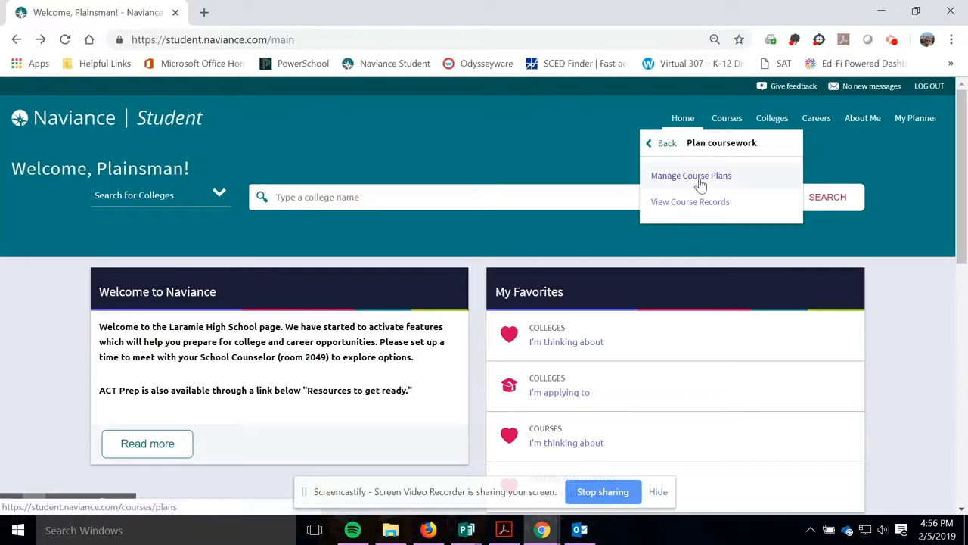
{"action": "left_click", "coordinate": [690, 176]}
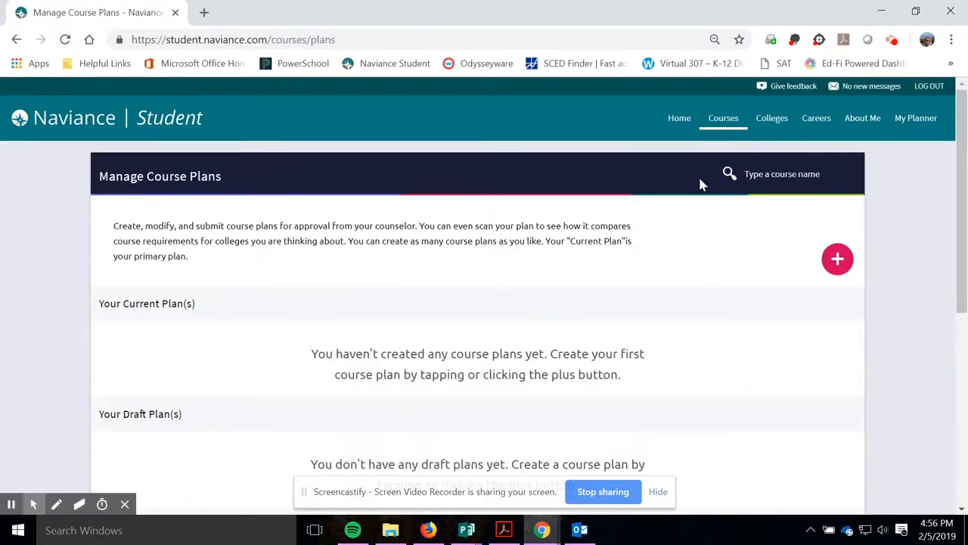
{"action": "scroll", "scroll_direction": "down", "scroll_amount": 3}
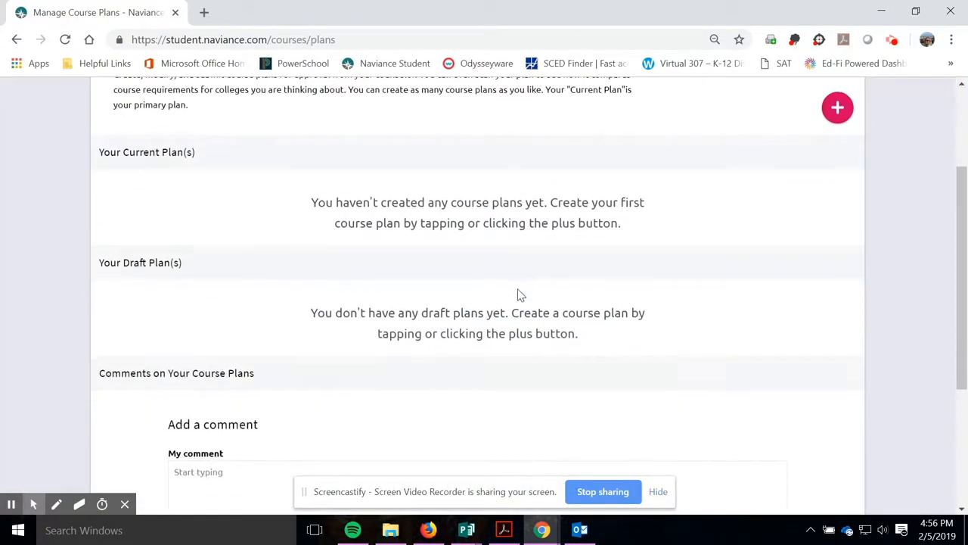
{"action": "scroll", "scroll_direction": "up", "scroll_amount": 3}
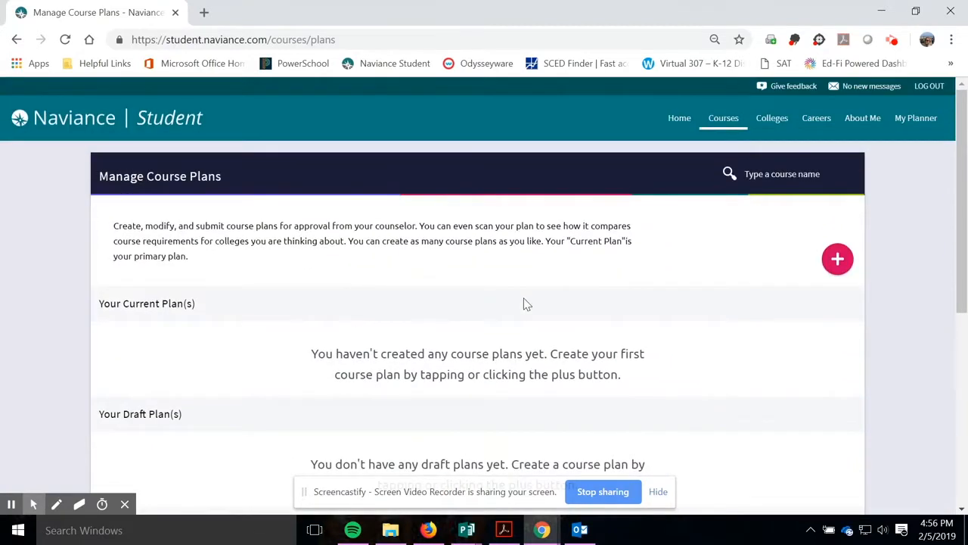
Start a new plan with Create Plan from Scratch and continue to the plan-type choice
{"action": "left_click", "coordinate": [839, 258]}
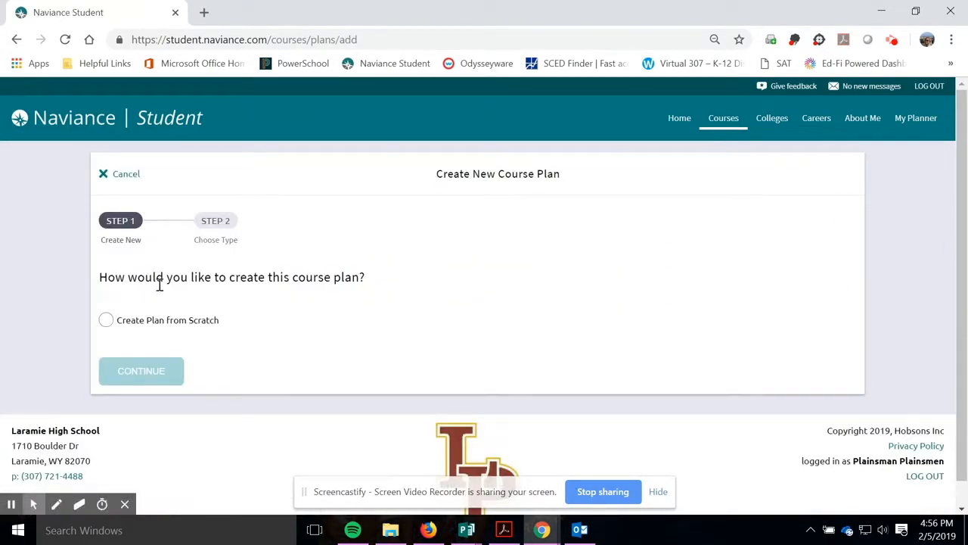
{"action": "left_click", "coordinate": [106, 319]}
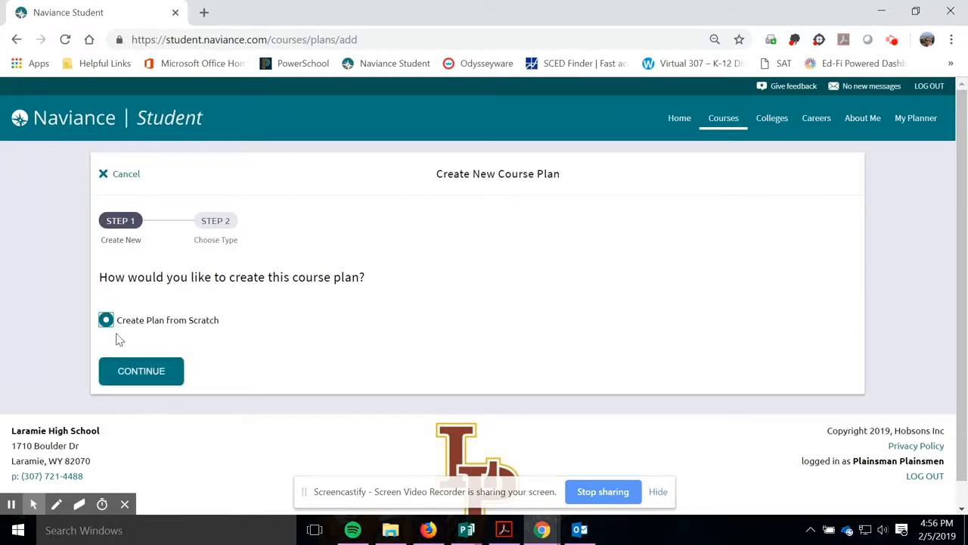
{"action": "left_click", "coordinate": [141, 371]}
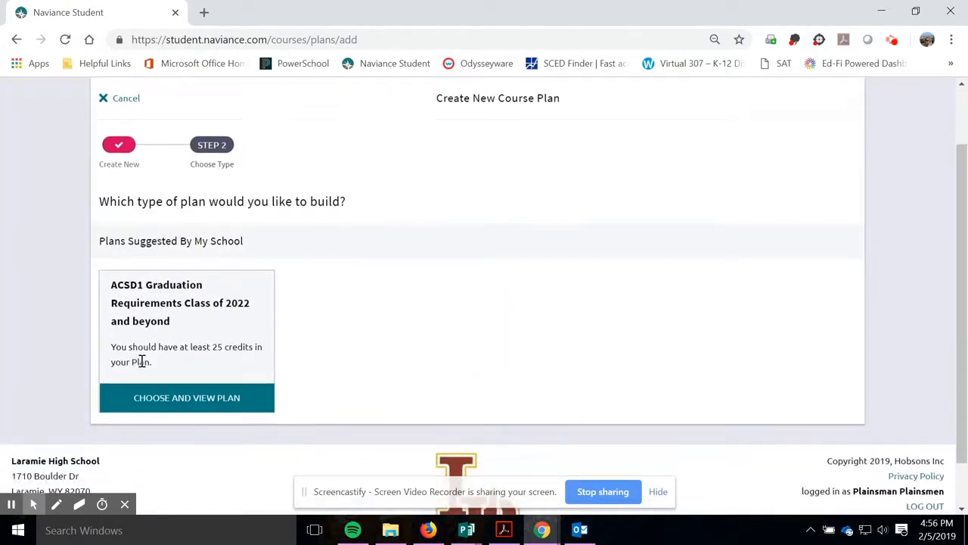
{"action": "mouse_move", "coordinate": [209, 372]}
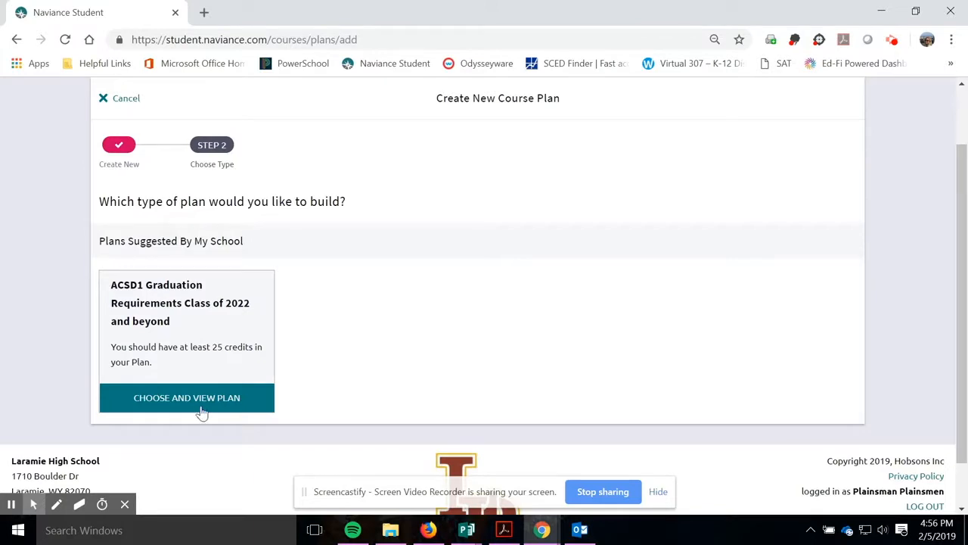
Choose and view the ACSD1 Graduation Requirements Class of 2022 plan, at 0 of 25 credits
{"action": "left_click", "coordinate": [188, 396]}
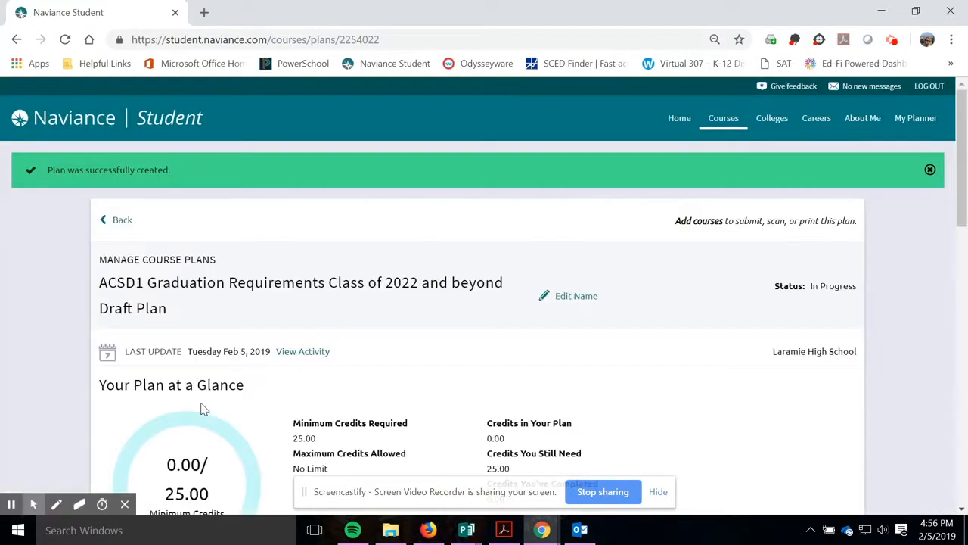
{"action": "scroll", "scroll_direction": "down", "scroll_amount": 3}
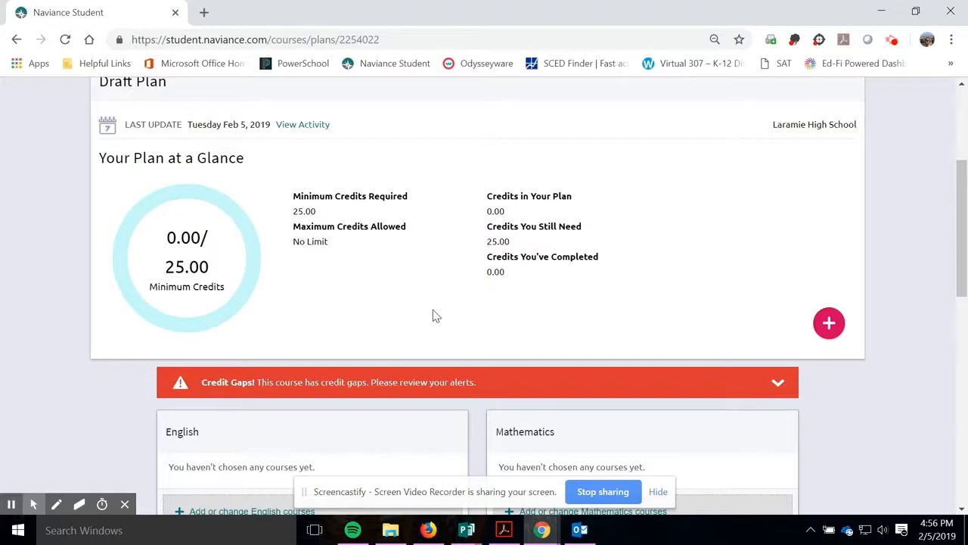
{"action": "scroll", "scroll_direction": "down", "scroll_amount": 3}
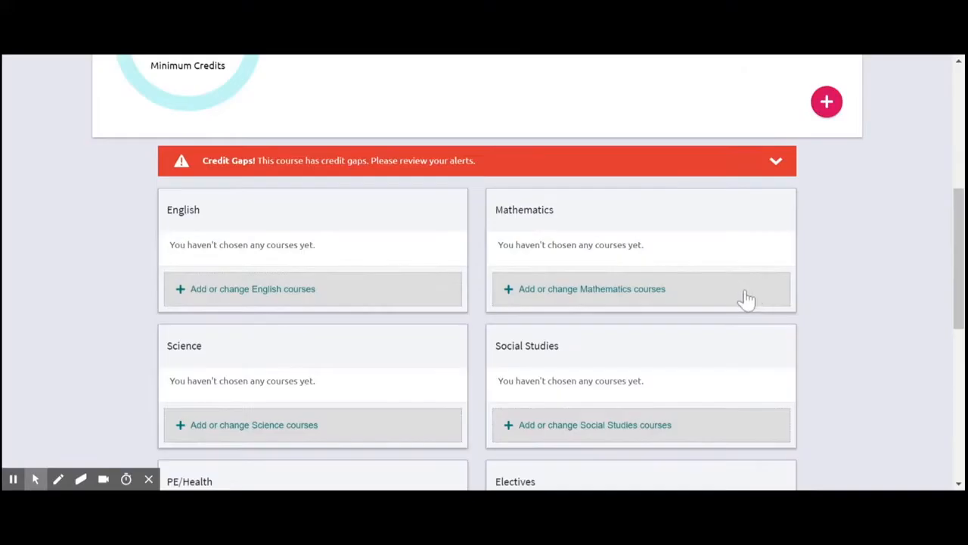
{"action": "mouse_move", "coordinate": [291, 294]}
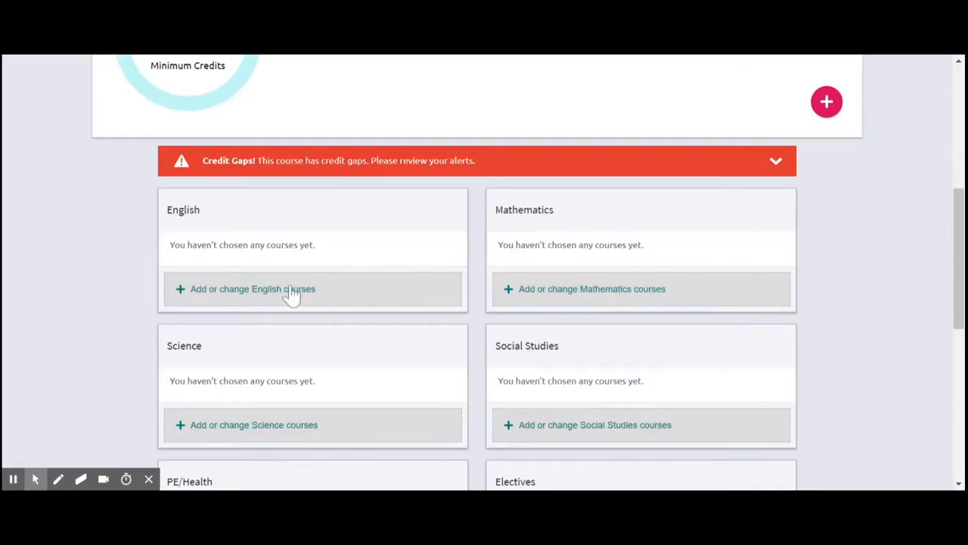
Bring up the English course choices and review the elective list down to Mythology
{"action": "left_click", "coordinate": [253, 287]}
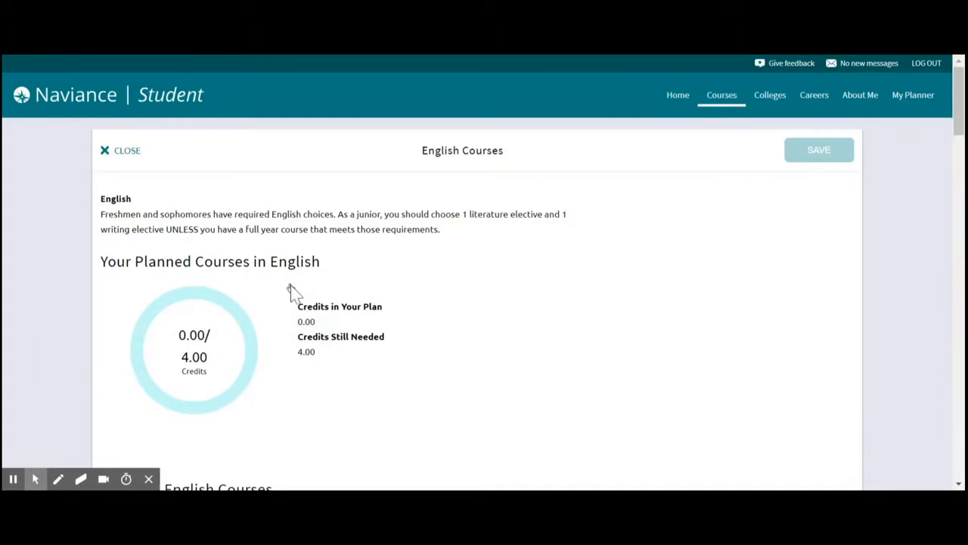
{"action": "scroll", "scroll_direction": "down", "scroll_amount": 3}
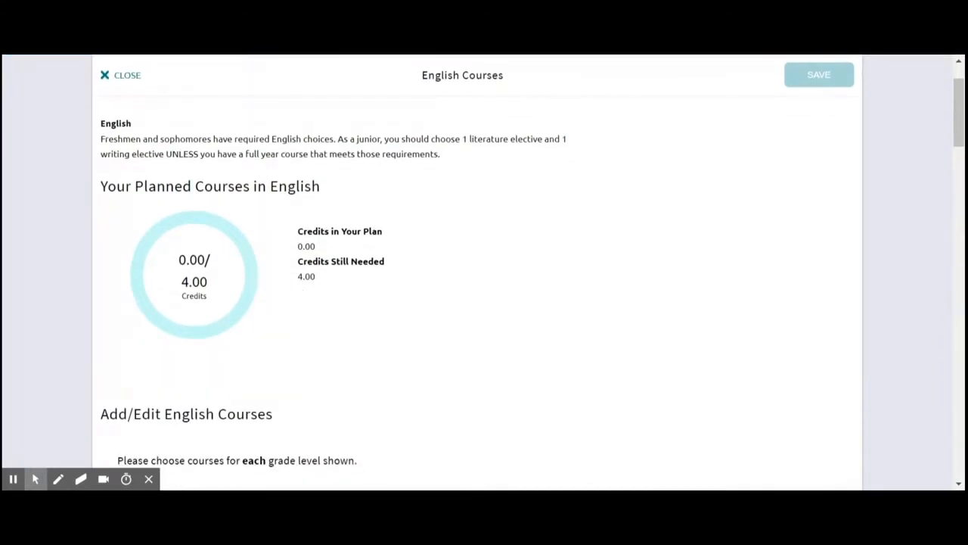
{"action": "mouse_move", "coordinate": [451, 196]}
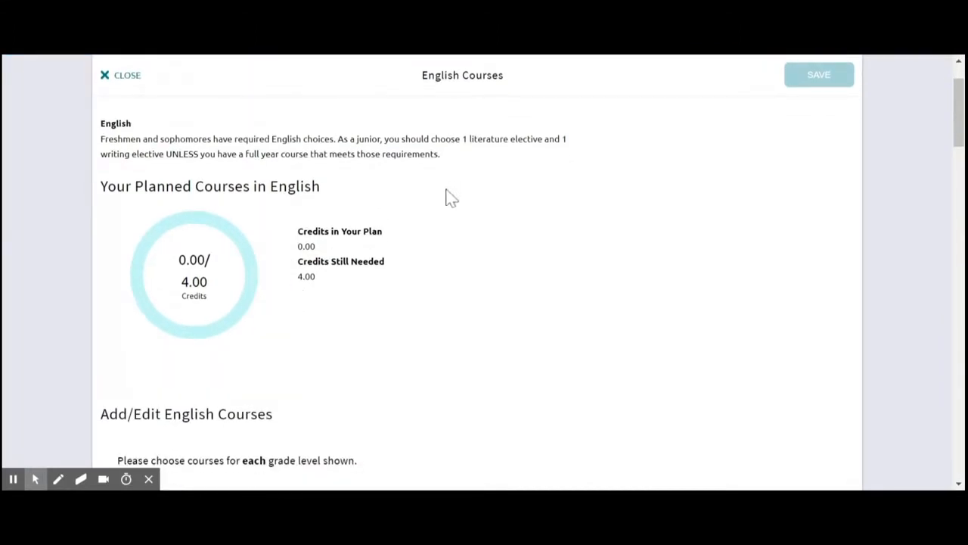
{"action": "scroll", "scroll_direction": "down", "scroll_amount": 3}
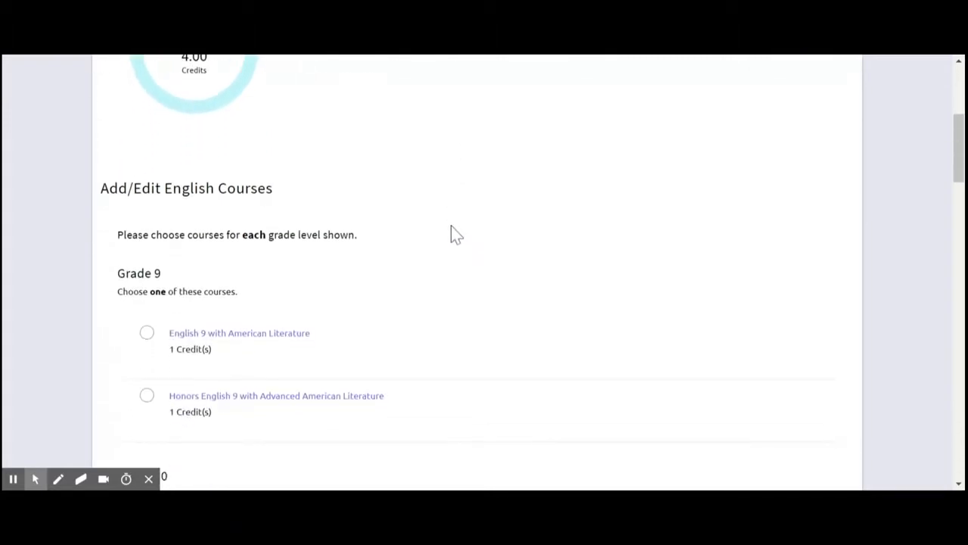
{"action": "scroll", "scroll_direction": "down", "scroll_amount": 3}
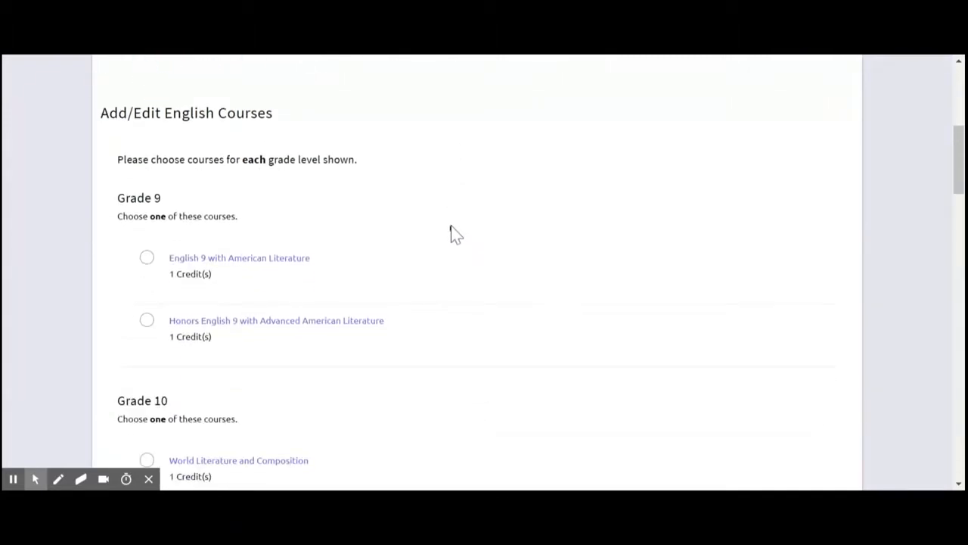
{"action": "mouse_move", "coordinate": [450, 230]}
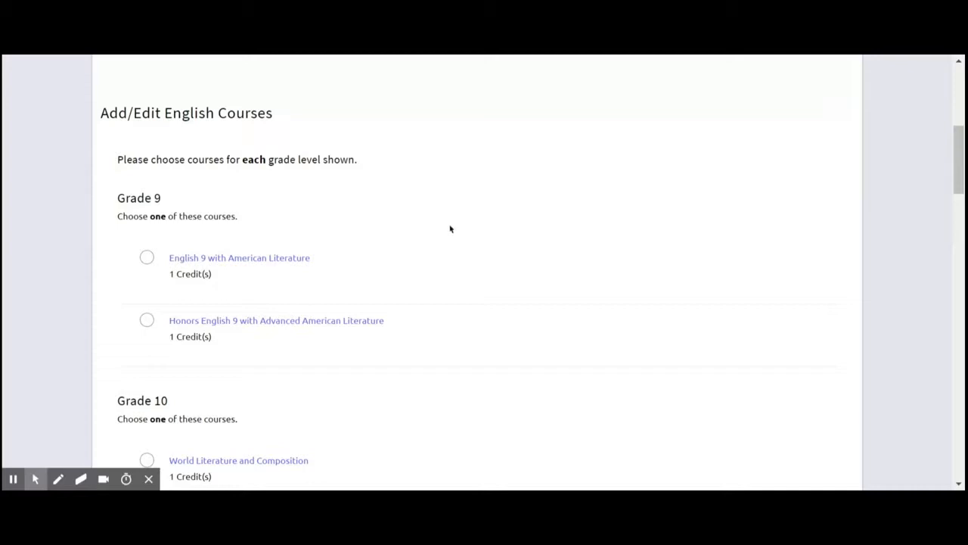
{"action": "mouse_move", "coordinate": [442, 239]}
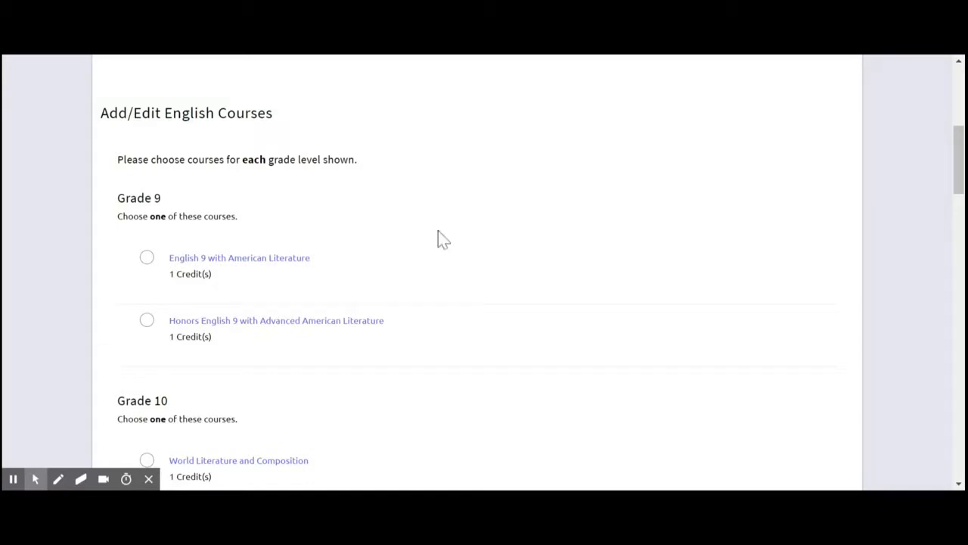
Select English 9 with American Literature for grade 9 and World Literature and Composition for grade 10
{"action": "left_click", "coordinate": [145, 258]}
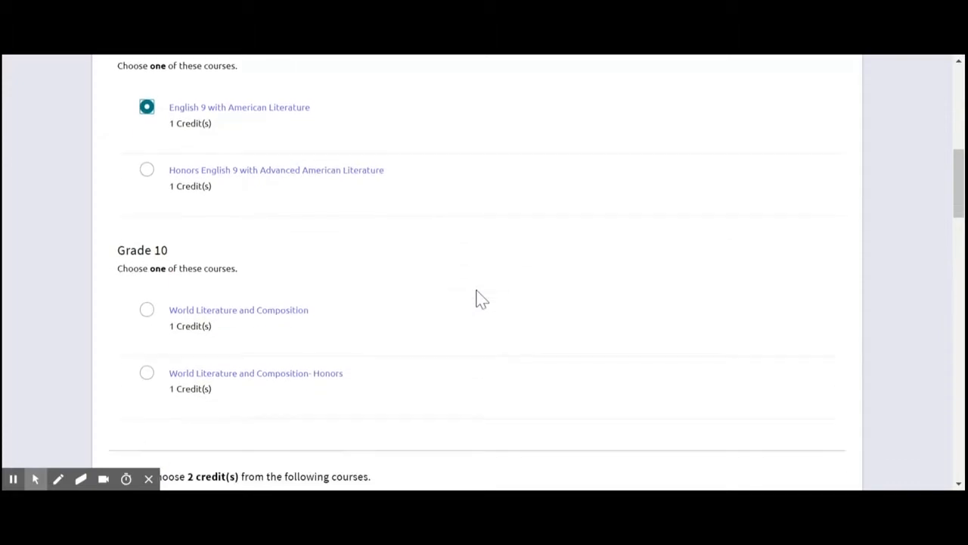
{"action": "scroll", "scroll_direction": "down", "scroll_amount": 3}
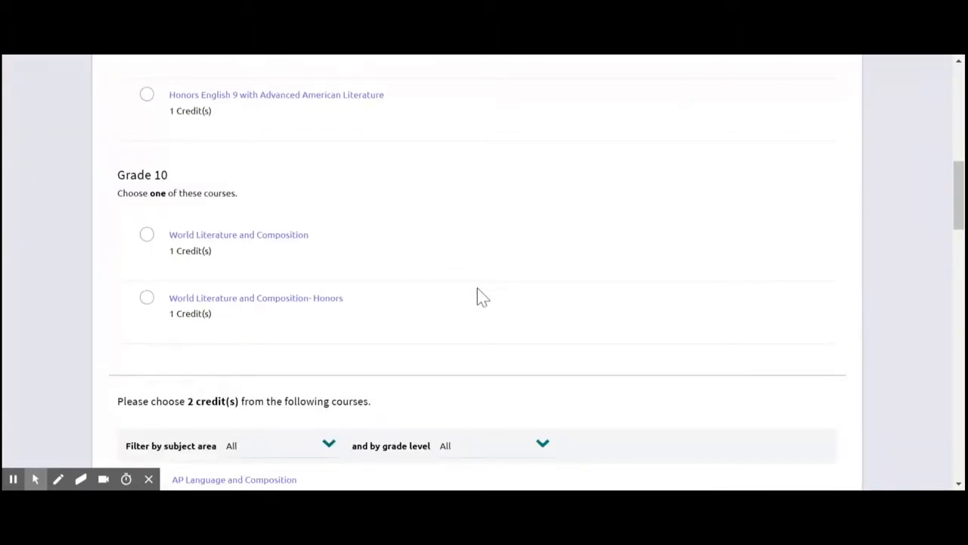
{"action": "mouse_move", "coordinate": [317, 145]}
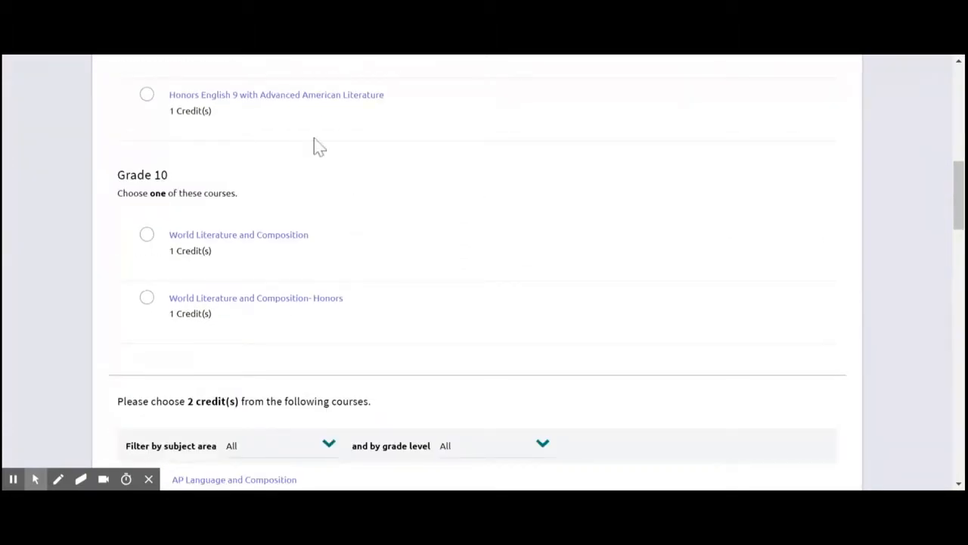
{"action": "left_click", "coordinate": [147, 106]}
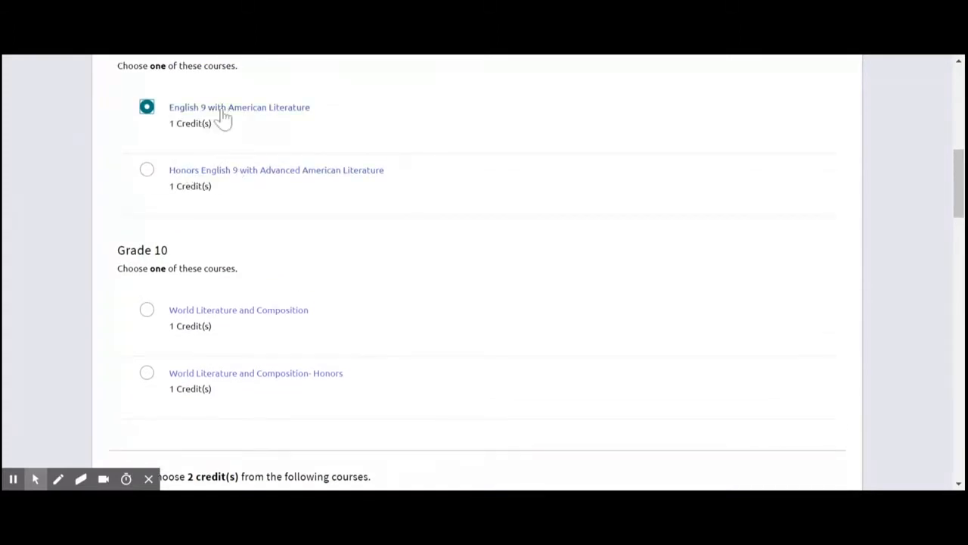
{"action": "mouse_move", "coordinate": [151, 314]}
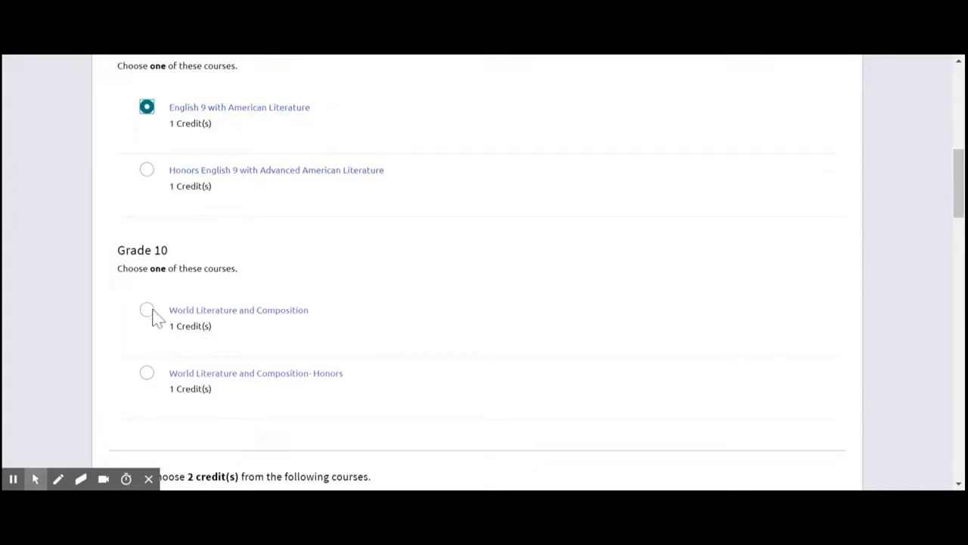
{"action": "left_click", "coordinate": [147, 309]}
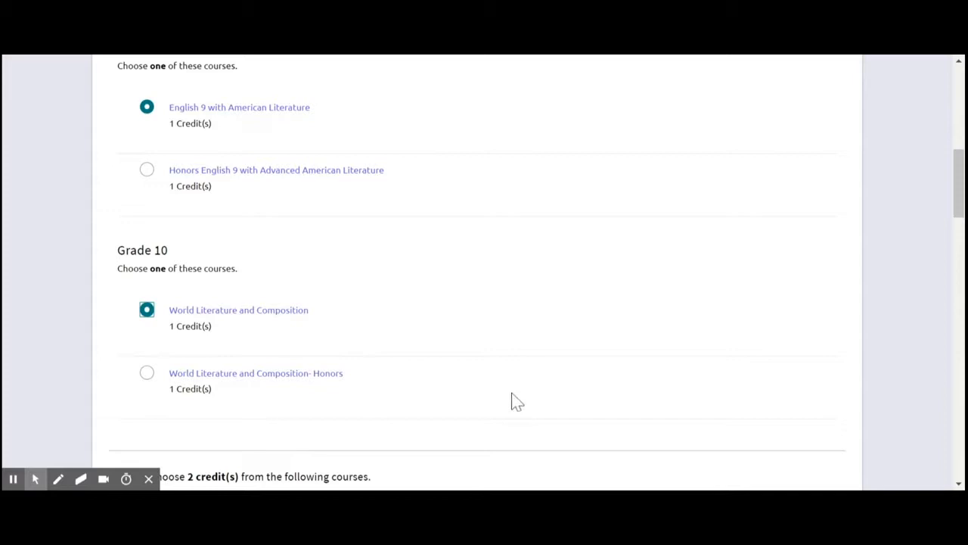
{"action": "scroll", "scroll_direction": "down", "scroll_amount": 3}
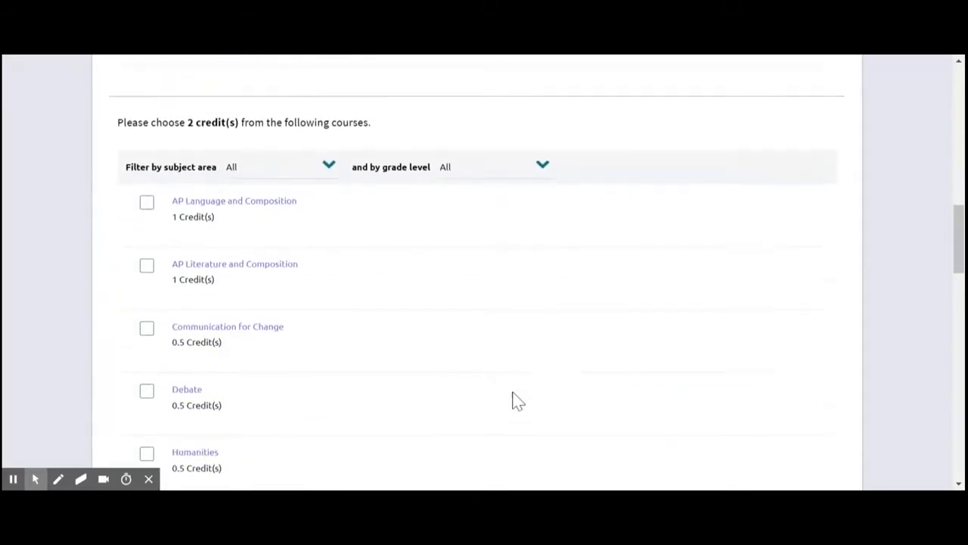
{"action": "scroll", "scroll_direction": "down", "scroll_amount": 3}
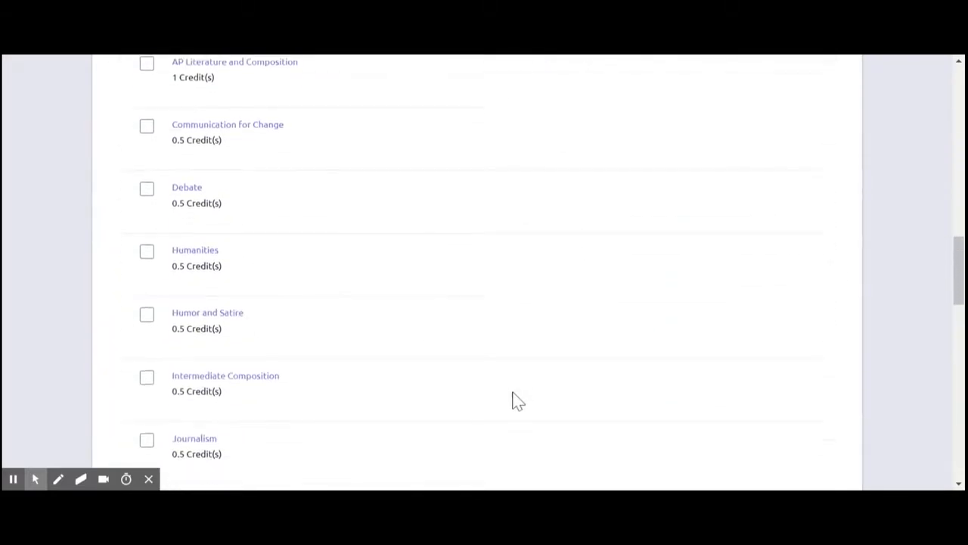
{"action": "scroll", "scroll_direction": "down", "scroll_amount": 3}
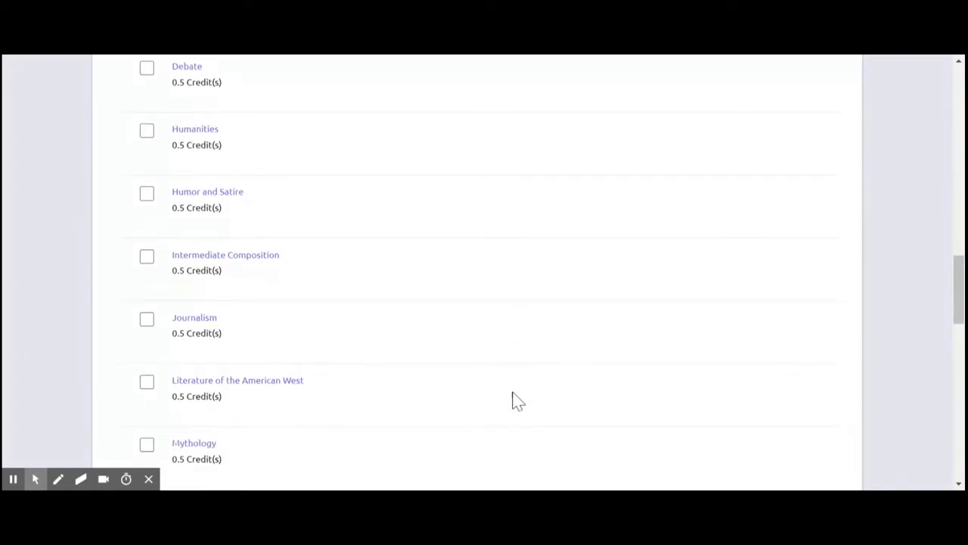
{"action": "mouse_move", "coordinate": [196, 265]}
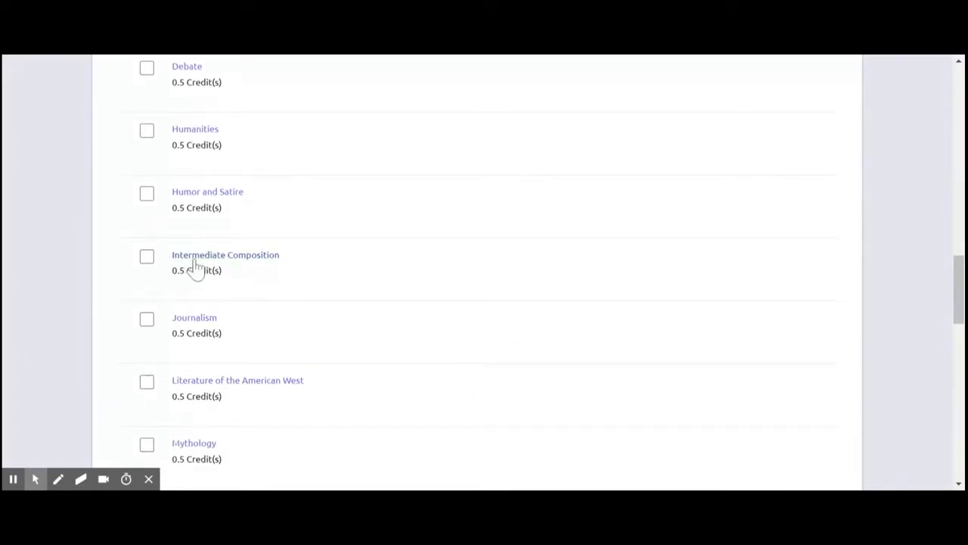
{"action": "left_click", "coordinate": [225, 254]}
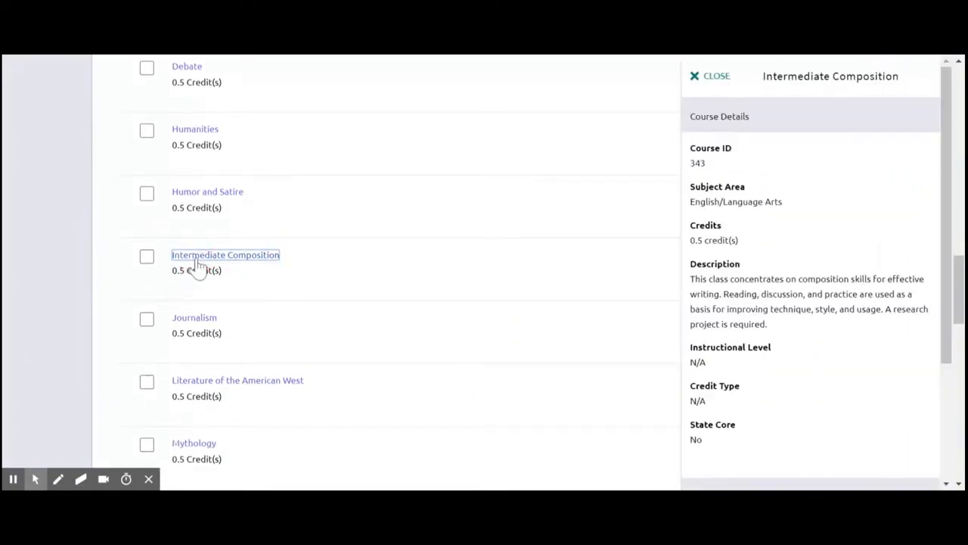
{"action": "mouse_move", "coordinate": [762, 223]}
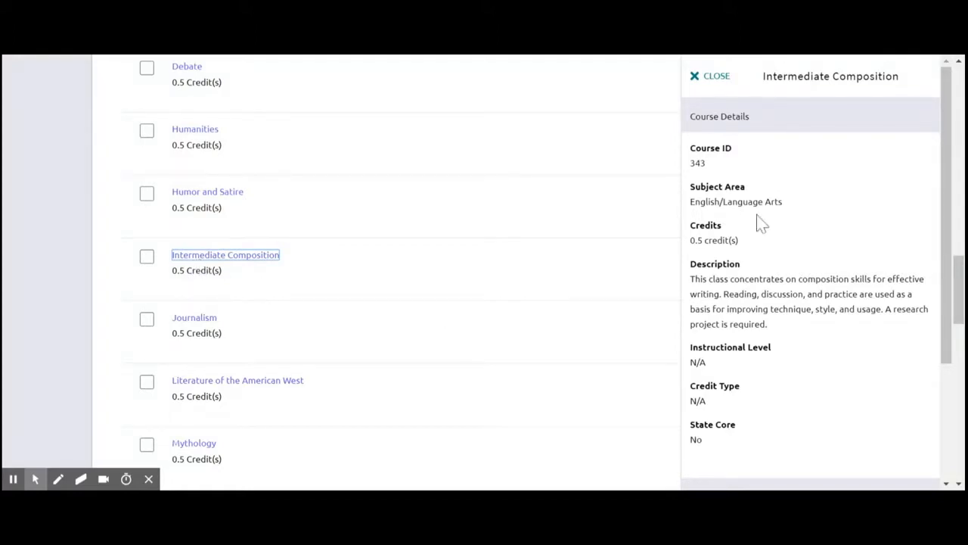
{"action": "mouse_move", "coordinate": [832, 275]}
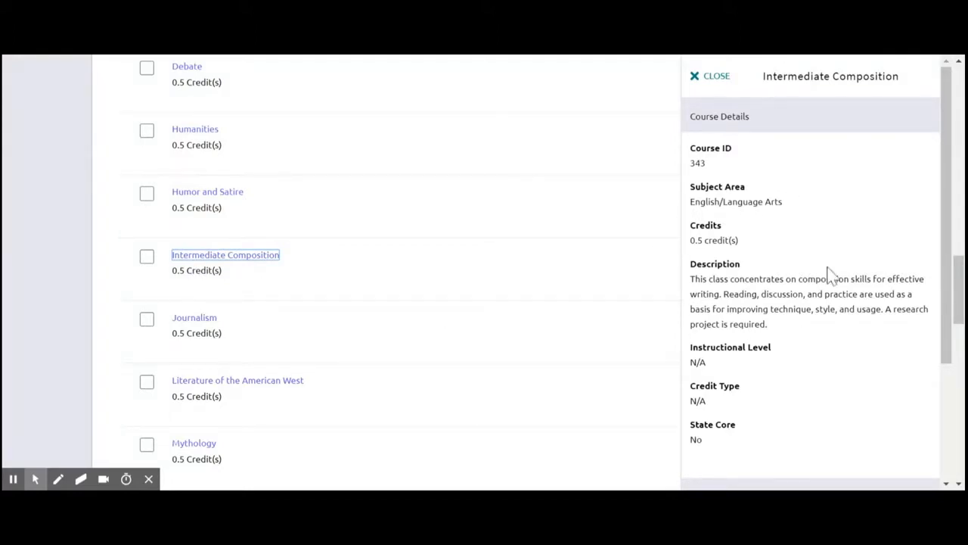
{"action": "mouse_move", "coordinate": [742, 427]}
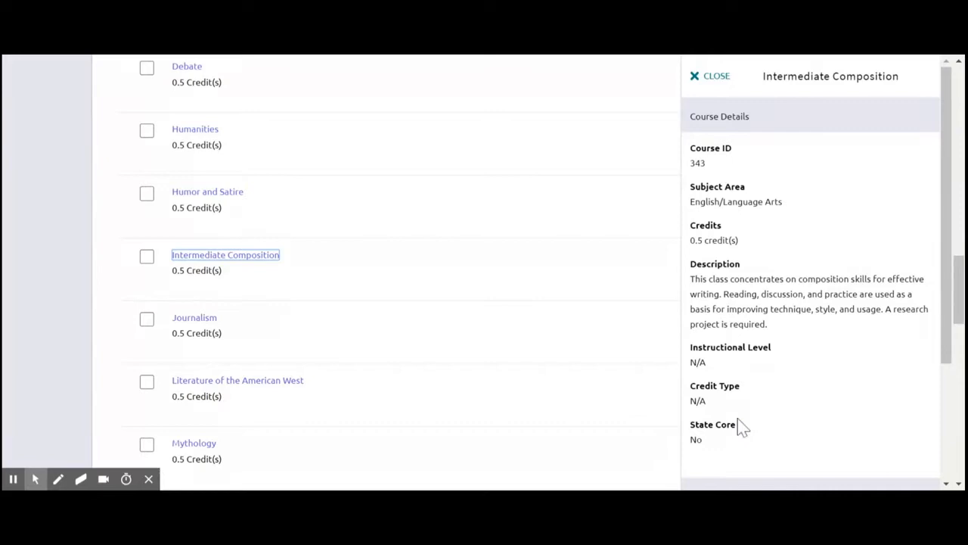
{"action": "left_click", "coordinate": [708, 75]}
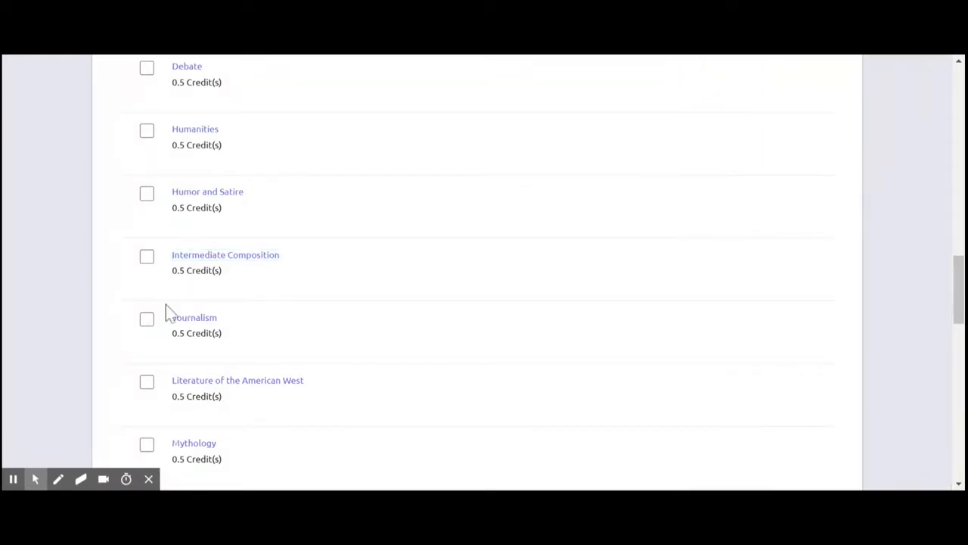
Check Intermediate Composition and Mythology among the English electives
{"action": "left_click", "coordinate": [147, 256]}
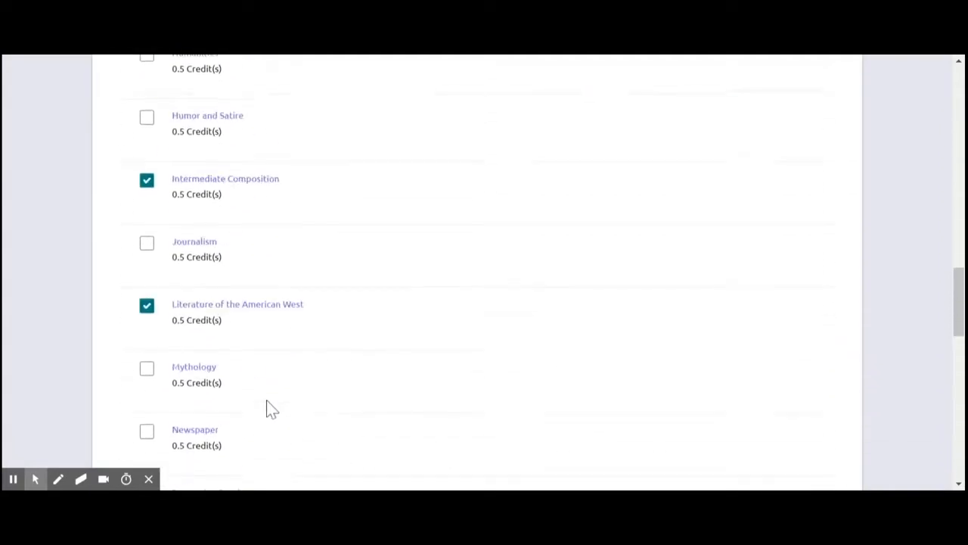
{"action": "scroll", "scroll_direction": "down", "scroll_amount": 3}
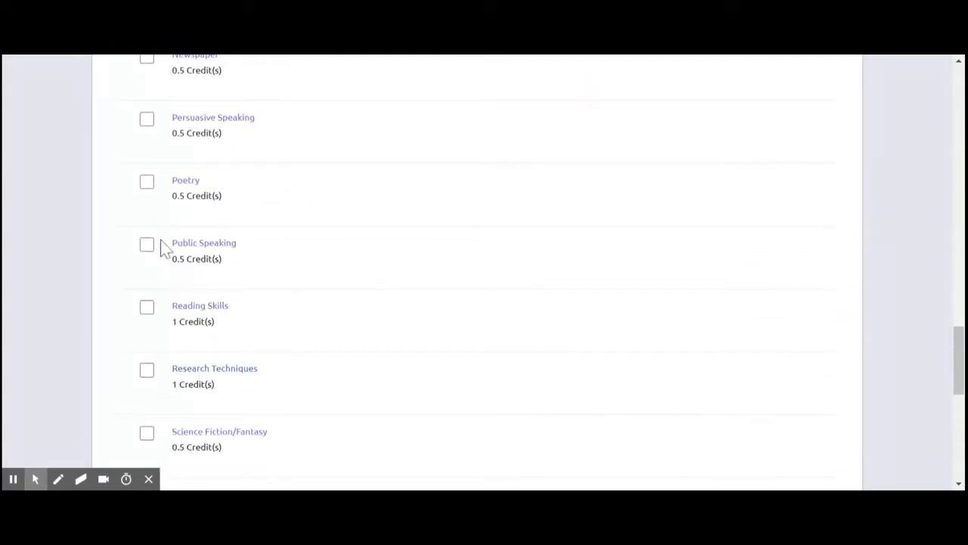
{"action": "scroll", "scroll_direction": "up", "scroll_amount": 3}
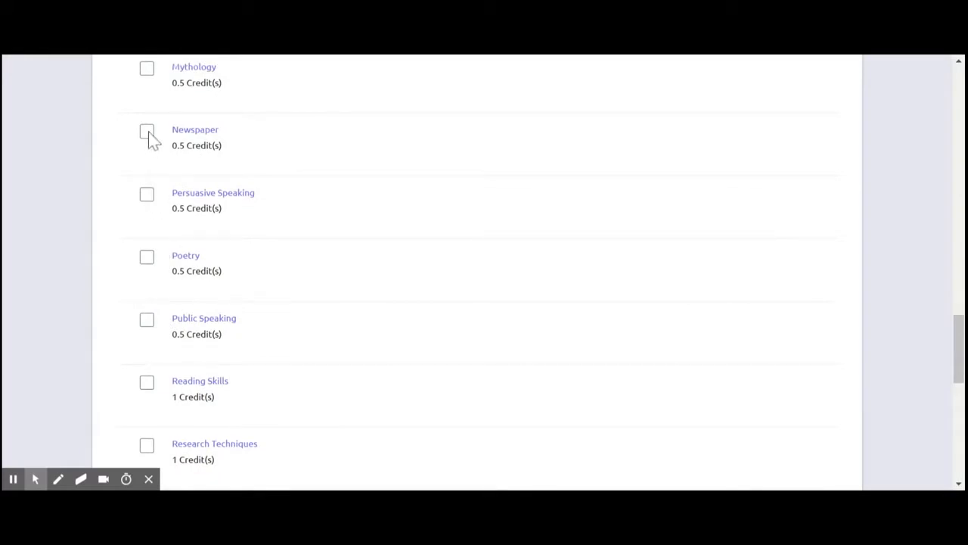
{"action": "left_click", "coordinate": [147, 68]}
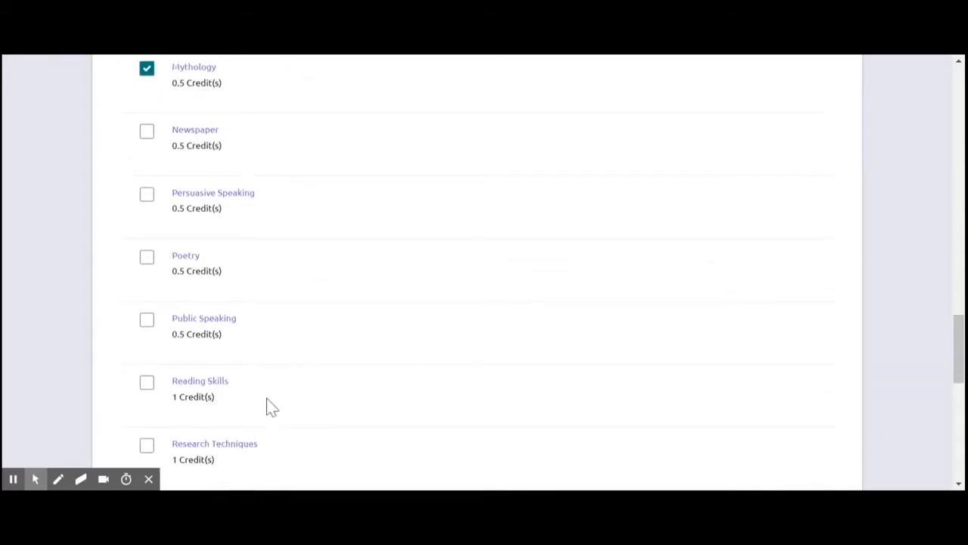
{"action": "scroll", "scroll_direction": "down", "scroll_amount": 3}
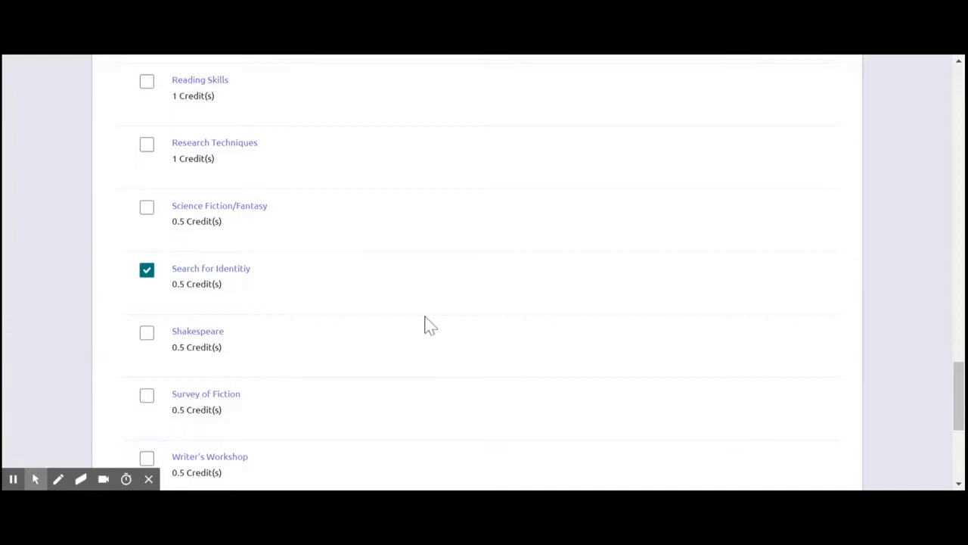
{"action": "scroll", "scroll_direction": "down", "scroll_amount": 3}
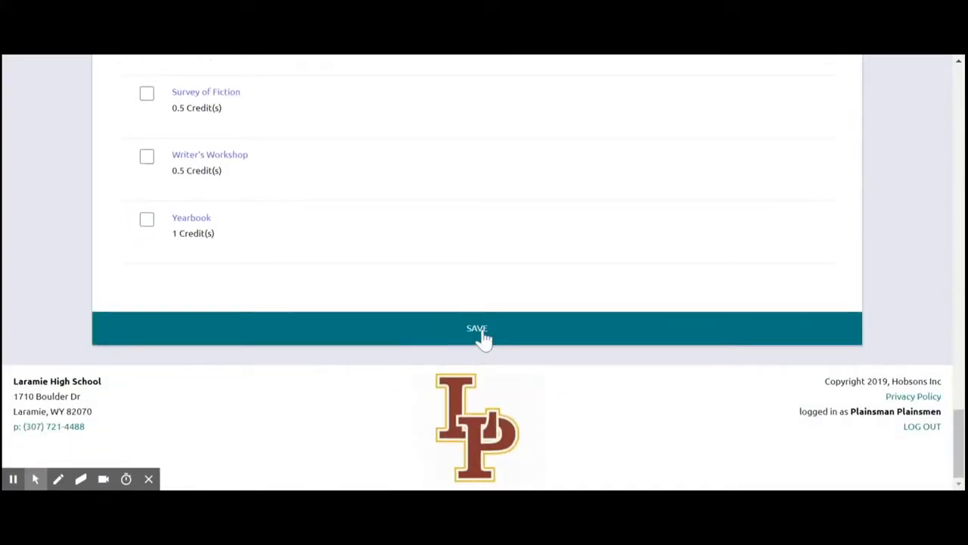
Save the English selections, plan Mythology for grade 12 and finish adding courses at 4.00 credits
{"action": "left_click", "coordinate": [476, 329]}
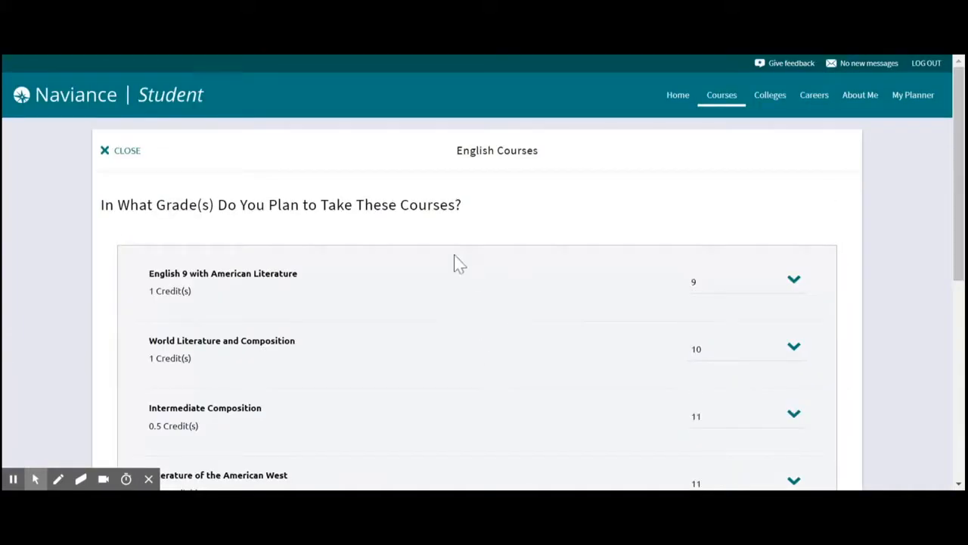
{"action": "scroll", "scroll_direction": "down", "scroll_amount": 3}
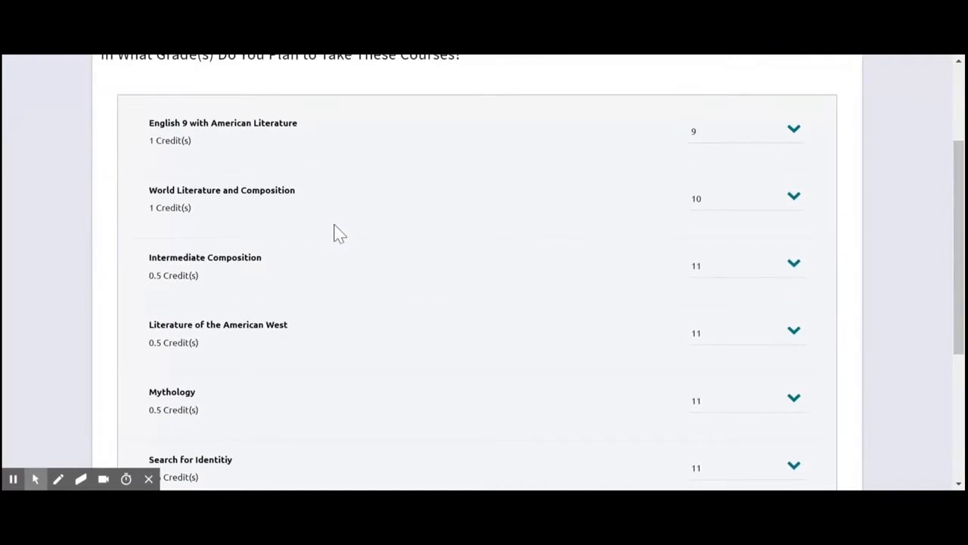
{"action": "mouse_move", "coordinate": [716, 179]}
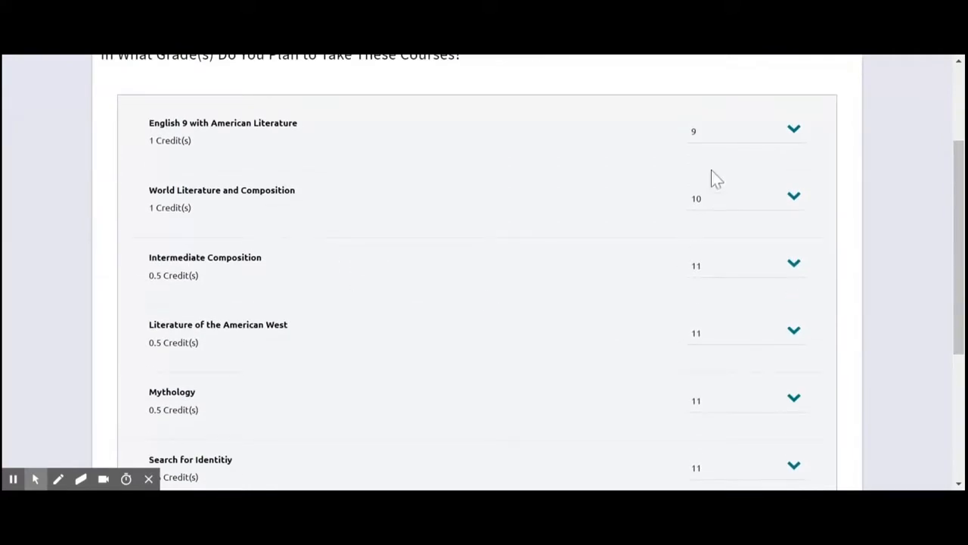
{"action": "mouse_move", "coordinate": [705, 149]}
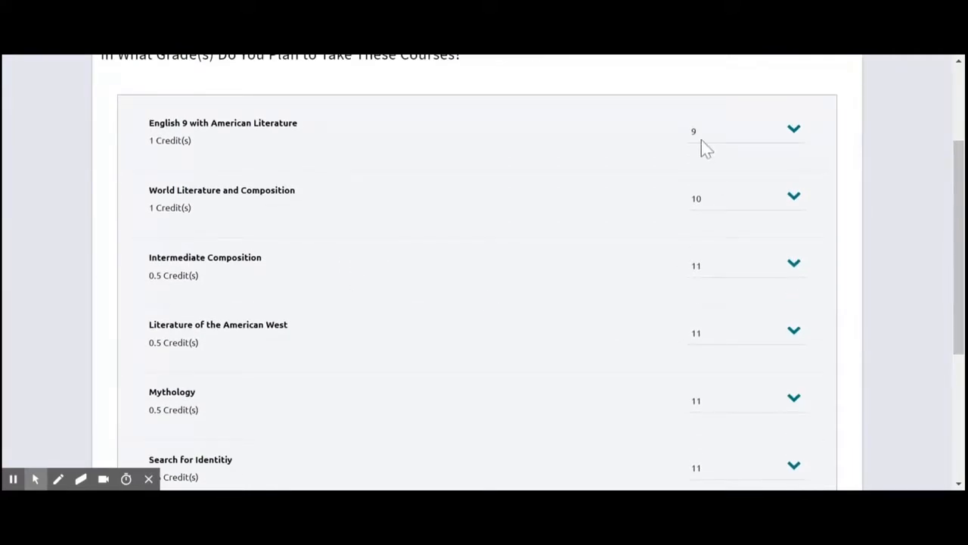
{"action": "mouse_move", "coordinate": [802, 233]}
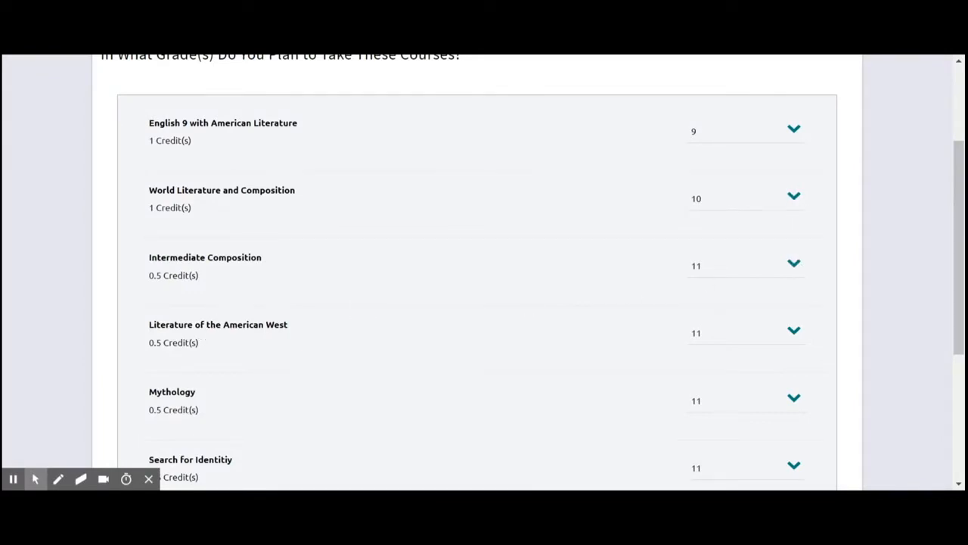
{"action": "scroll", "scroll_direction": "down", "scroll_amount": 3}
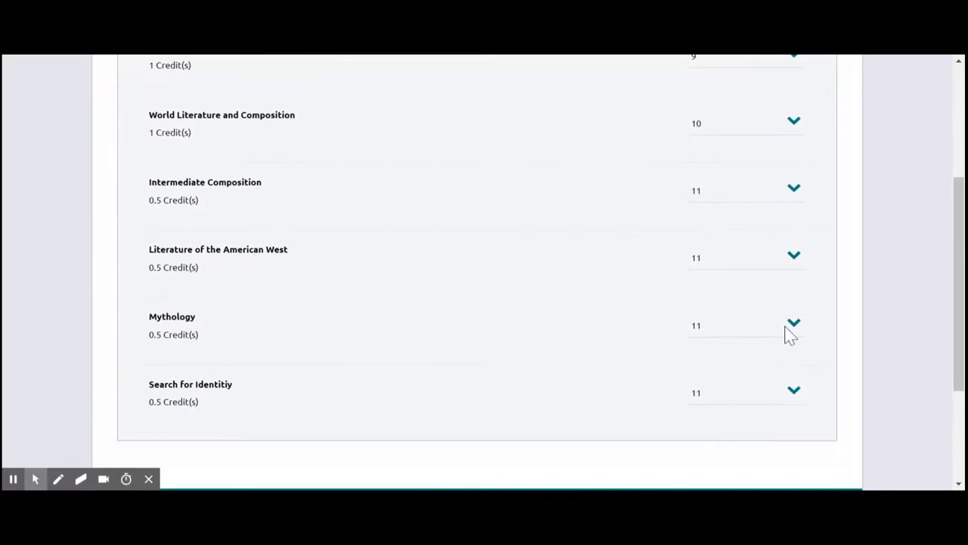
{"action": "left_click", "coordinate": [793, 324]}
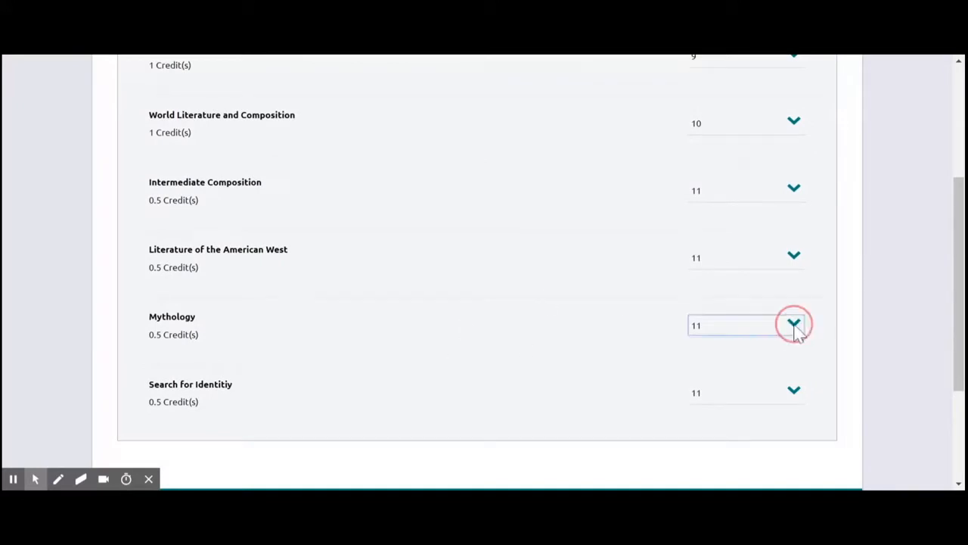
{"action": "left_click", "coordinate": [793, 324]}
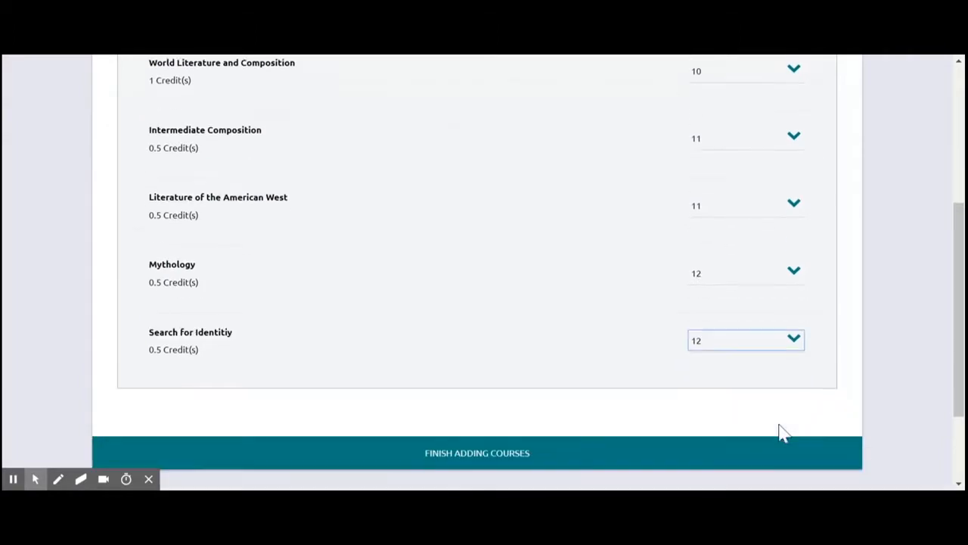
{"action": "left_click", "coordinate": [477, 452]}
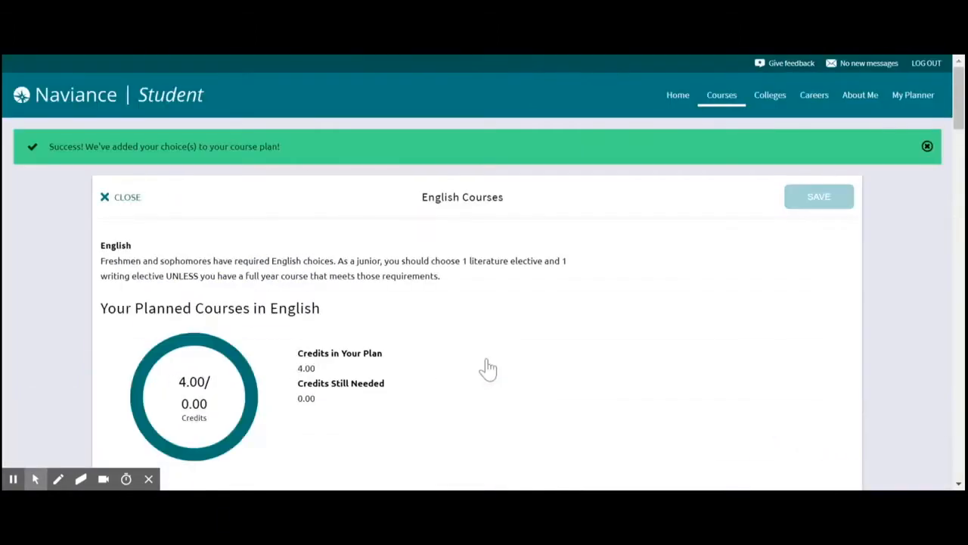
{"action": "mouse_move", "coordinate": [143, 225]}
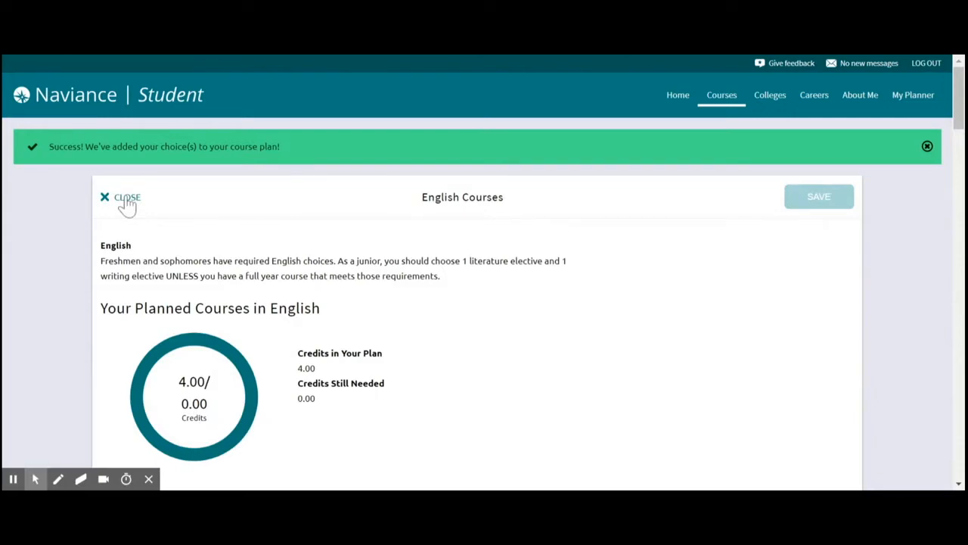
{"action": "mouse_move", "coordinate": [127, 202]}
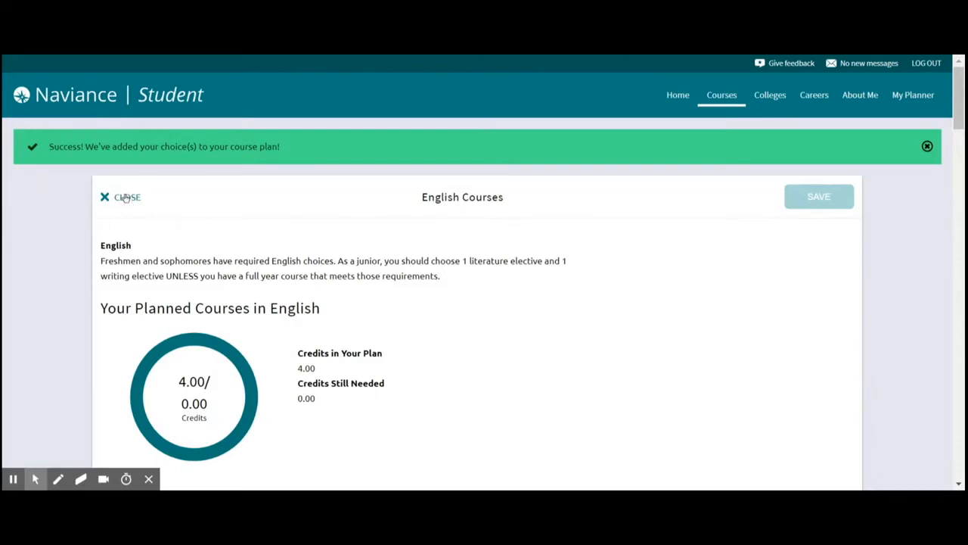
Return to the plan overview and review the completed English section and empty Mathematics section
{"action": "left_click", "coordinate": [106, 196]}
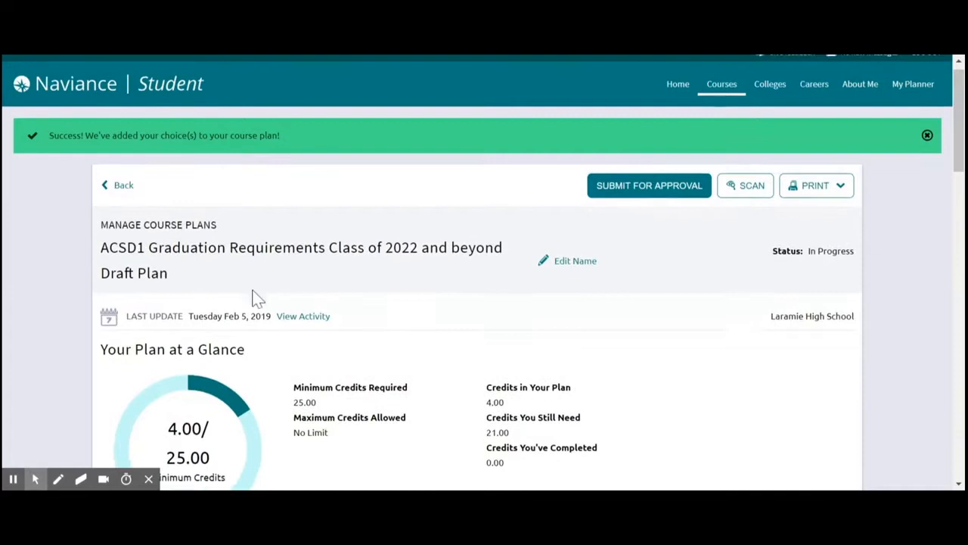
{"action": "scroll", "scroll_direction": "down", "scroll_amount": 3}
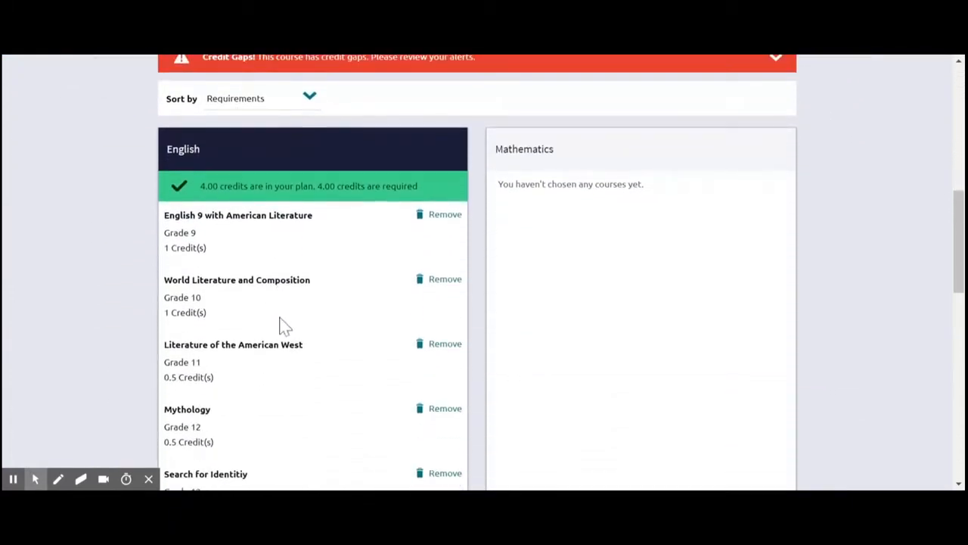
{"action": "scroll", "scroll_direction": "down", "scroll_amount": 3}
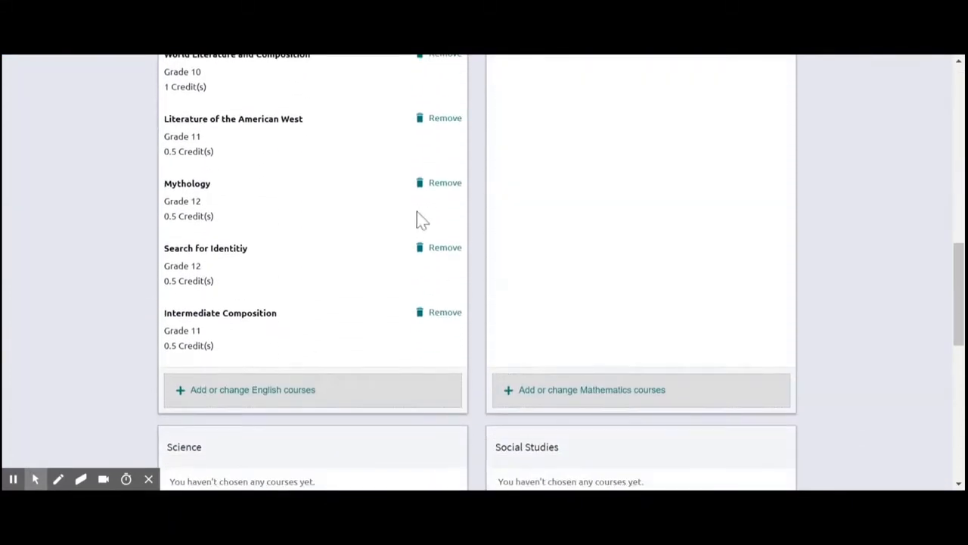
{"action": "mouse_move", "coordinate": [437, 257]}
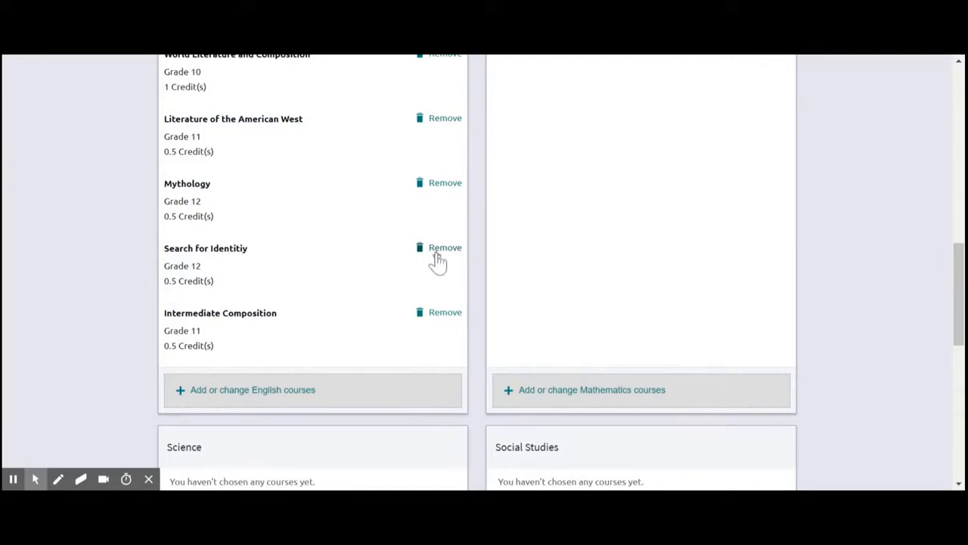
{"action": "scroll", "scroll_direction": "up", "scroll_amount": 3}
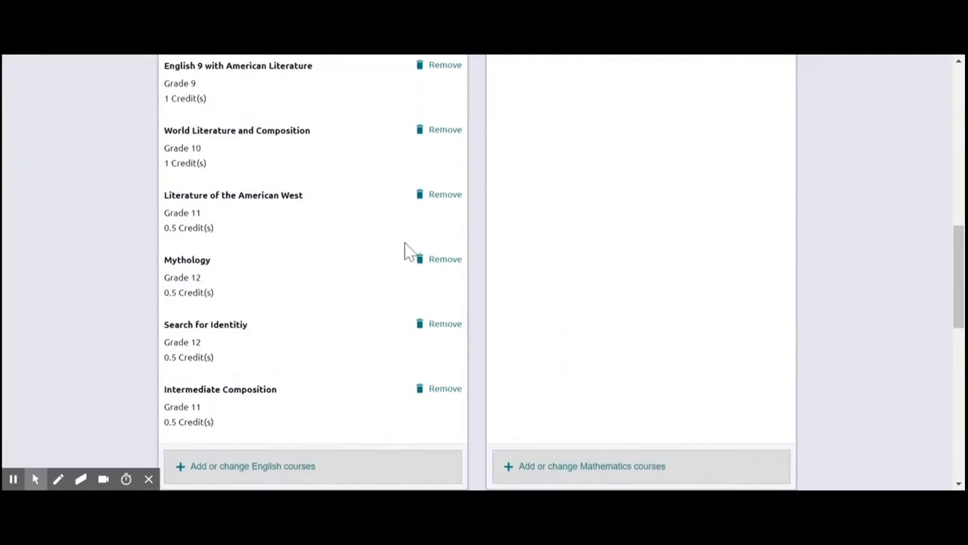
{"action": "scroll", "scroll_direction": "up", "scroll_amount": 3}
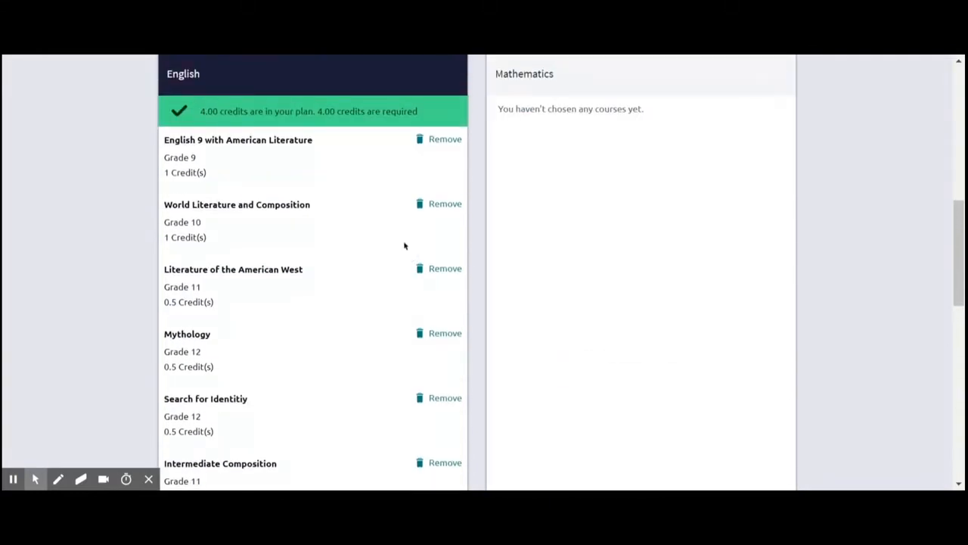
{"action": "mouse_move", "coordinate": [433, 219]}
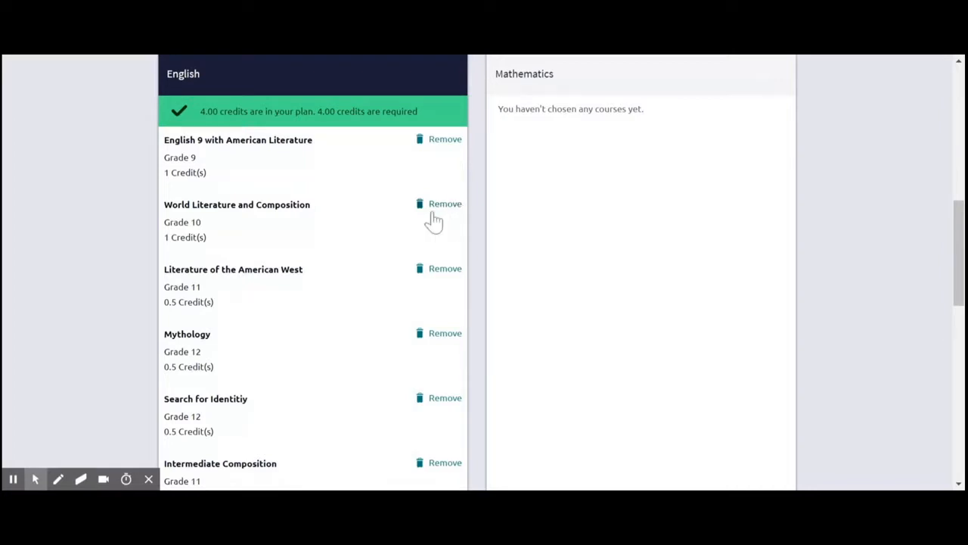
{"action": "mouse_move", "coordinate": [432, 215]}
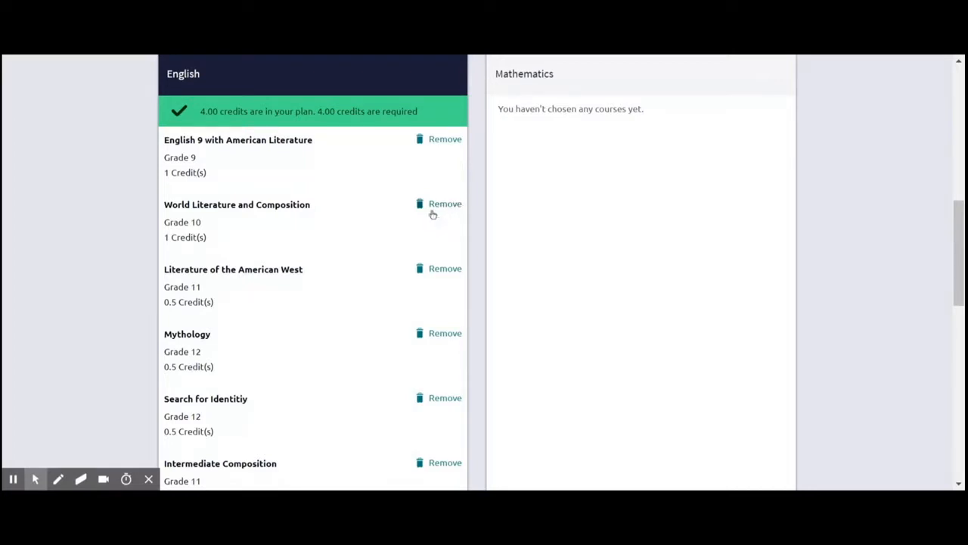
{"action": "scroll", "scroll_direction": "down", "scroll_amount": 3}
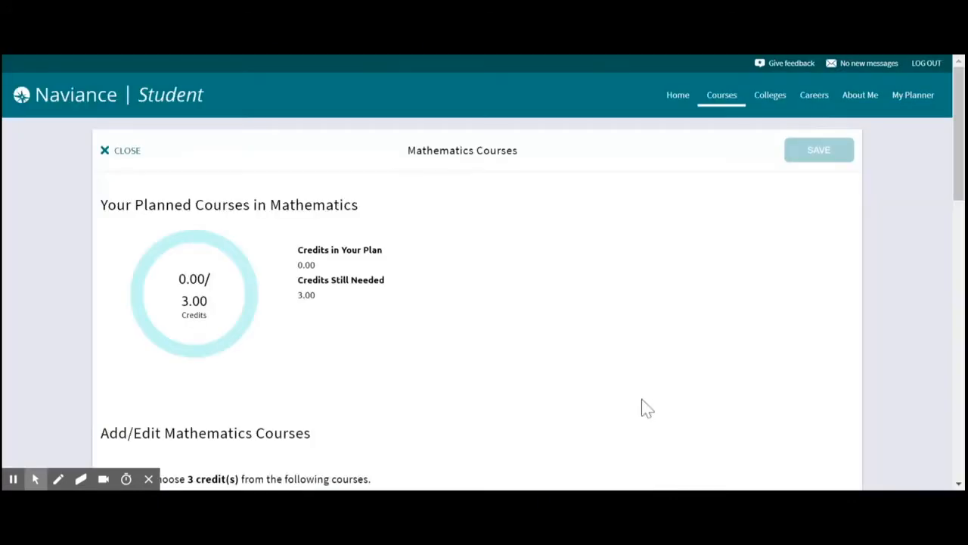
Check Algebra 1, Geometry and Algebra 3 w/ Trigonometry as Mathematics courses
{"action": "scroll", "scroll_direction": "down", "scroll_amount": 3}
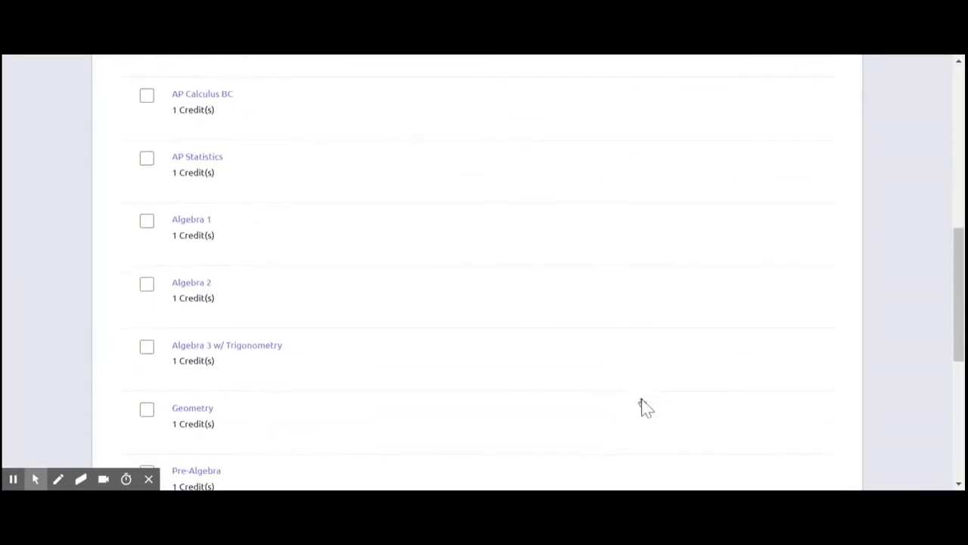
{"action": "left_click", "coordinate": [147, 221]}
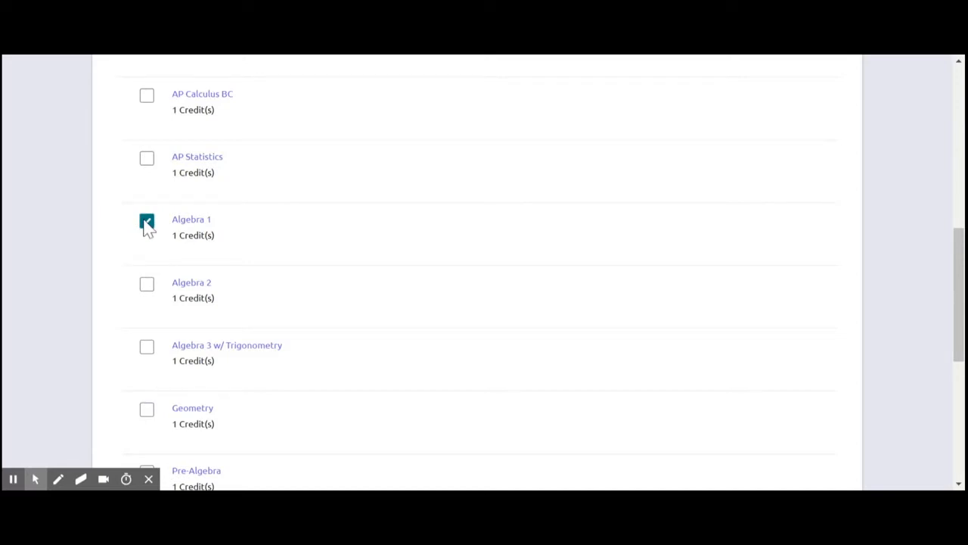
{"action": "scroll", "scroll_direction": "down", "scroll_amount": 3}
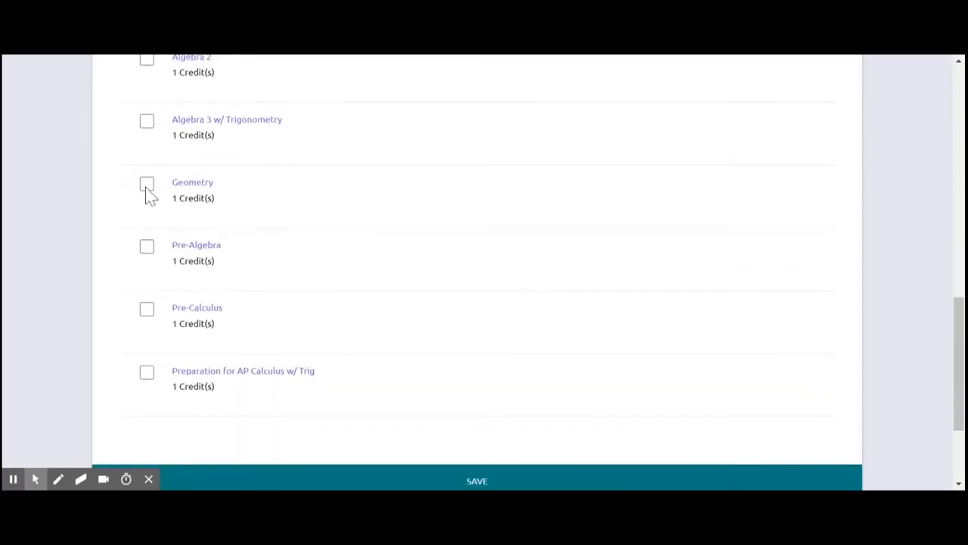
{"action": "left_click", "coordinate": [146, 181]}
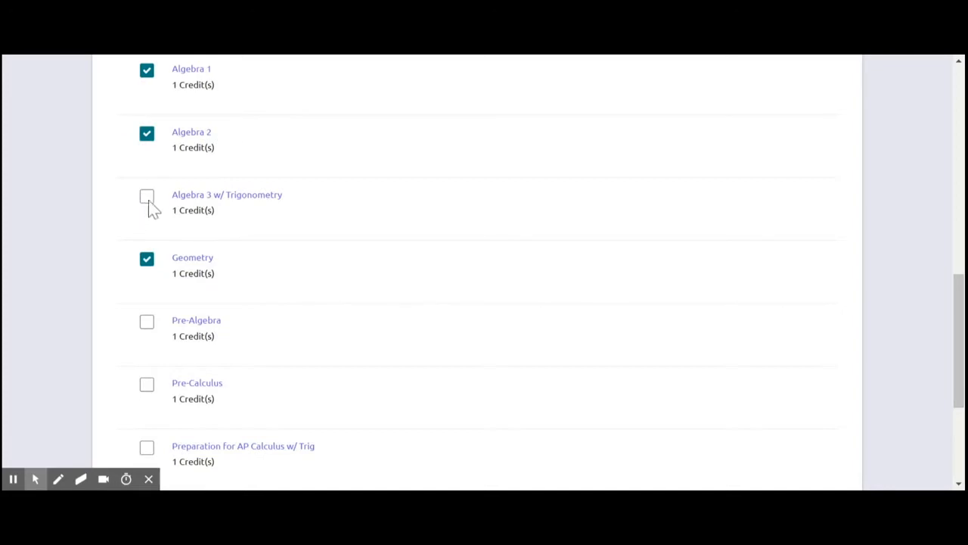
{"action": "left_click", "coordinate": [147, 197]}
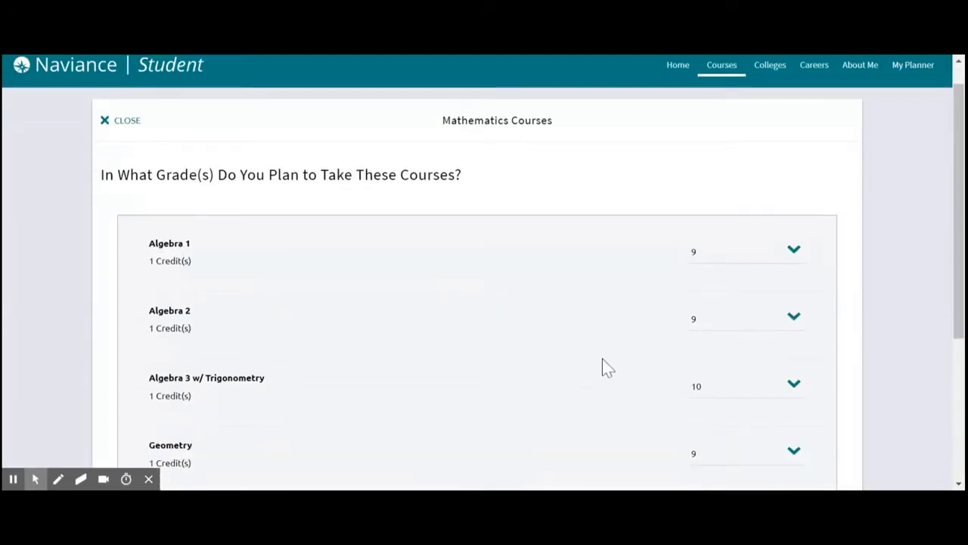
Plan Geometry for grade 10 and finish adding the four math courses, reaching 8.00 of 25.00 credits
{"action": "scroll", "scroll_direction": "down", "scroll_amount": 3}
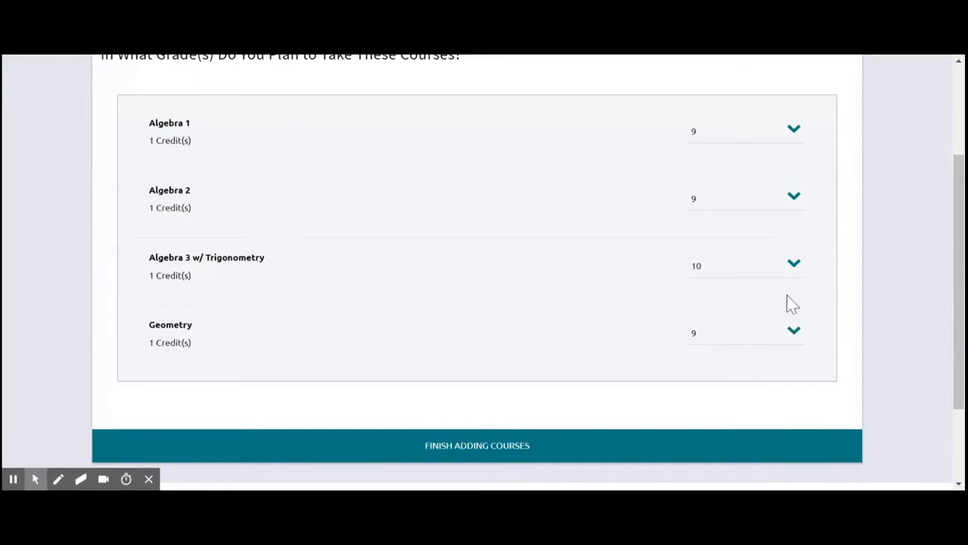
{"action": "mouse_move", "coordinate": [800, 301]}
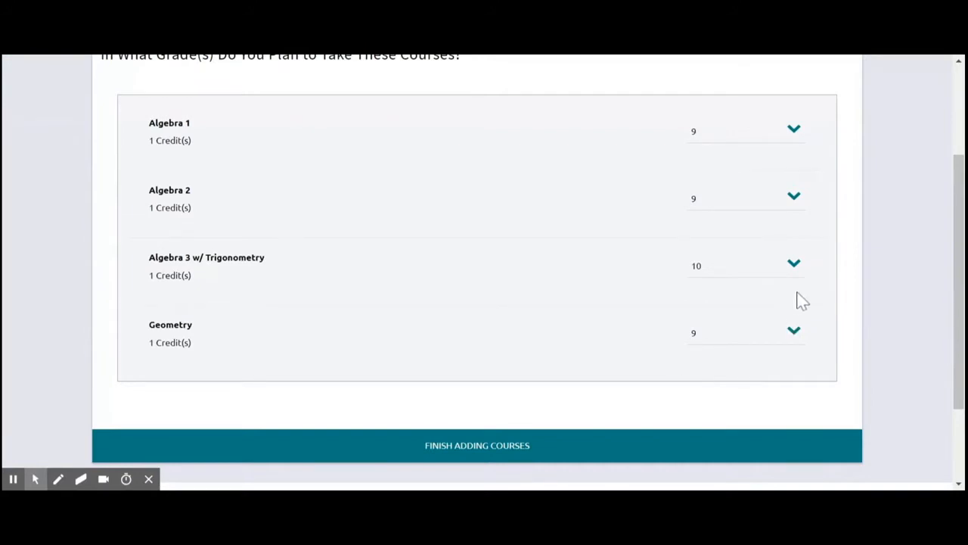
{"action": "left_click", "coordinate": [793, 333]}
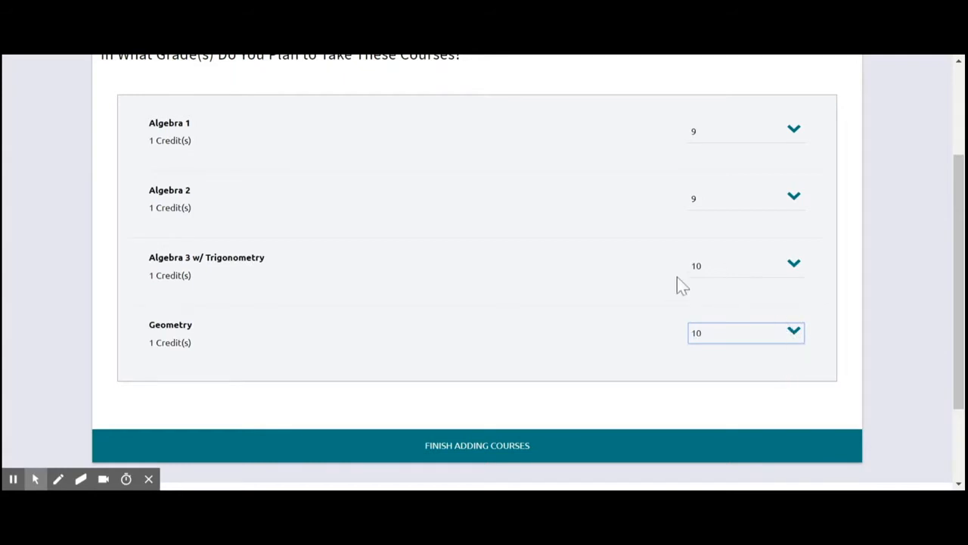
{"action": "left_click", "coordinate": [745, 266]}
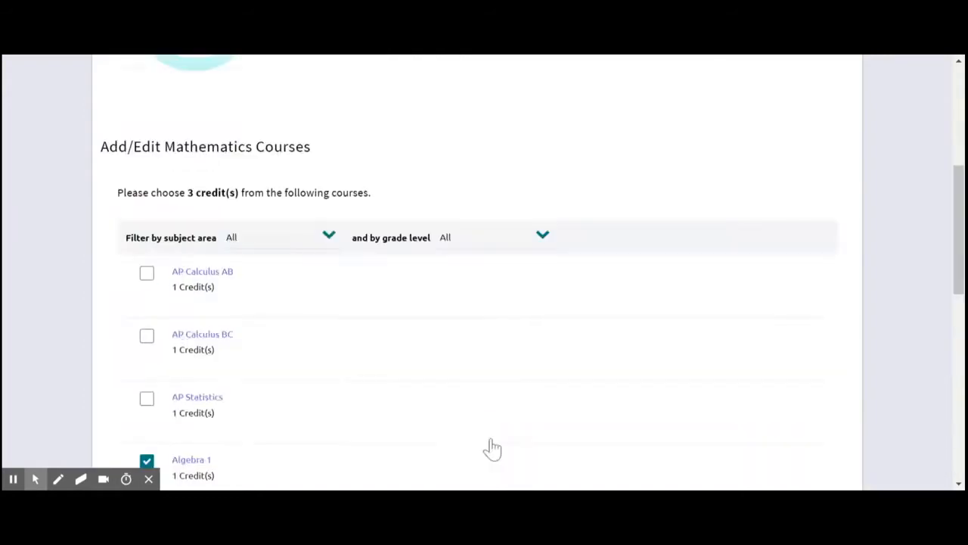
{"action": "scroll", "scroll_direction": "down", "scroll_amount": 3}
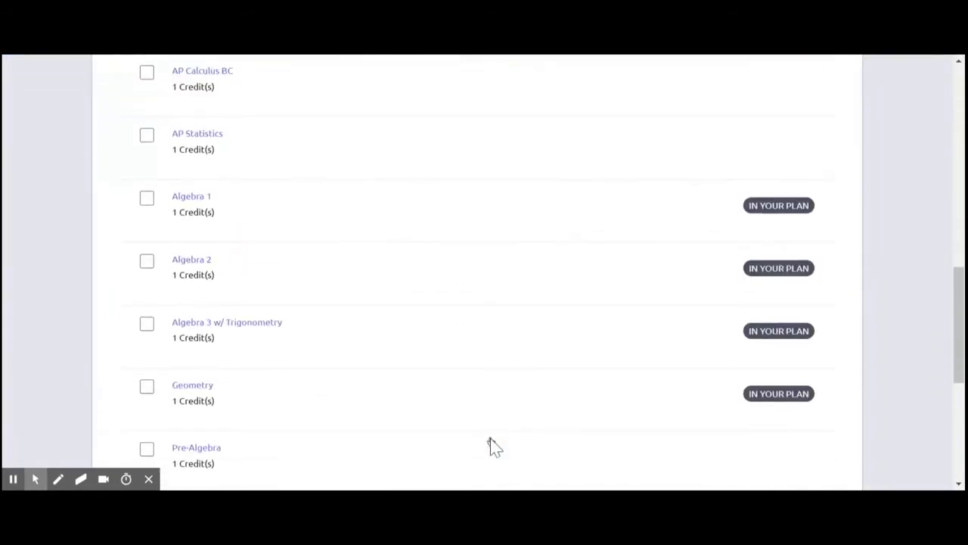
{"action": "scroll", "scroll_direction": "down", "scroll_amount": 3}
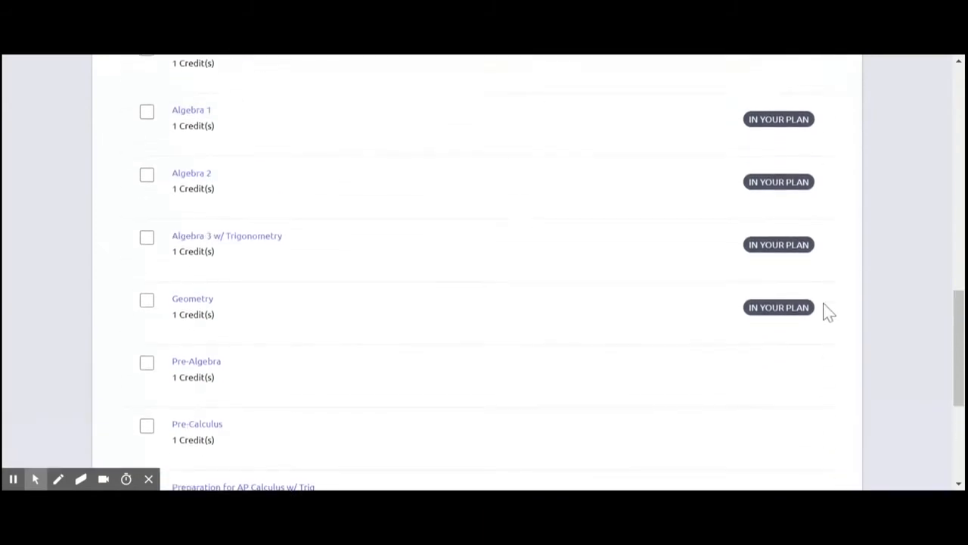
{"action": "scroll", "scroll_direction": "up", "scroll_amount": 3}
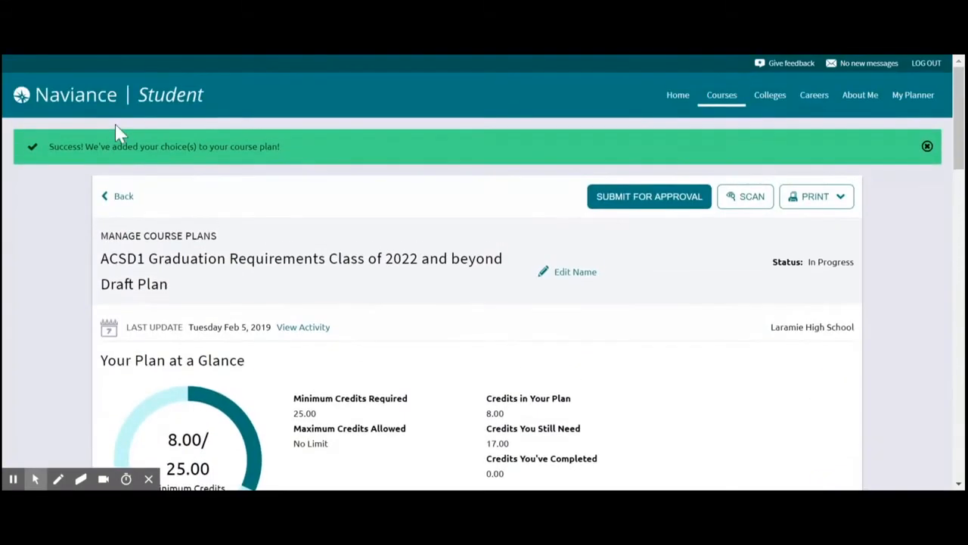
Scroll the plan overview through English and Mathematics down to the CTE, Fine Arts and World Language section
{"action": "scroll", "scroll_direction": "down", "scroll_amount": 3}
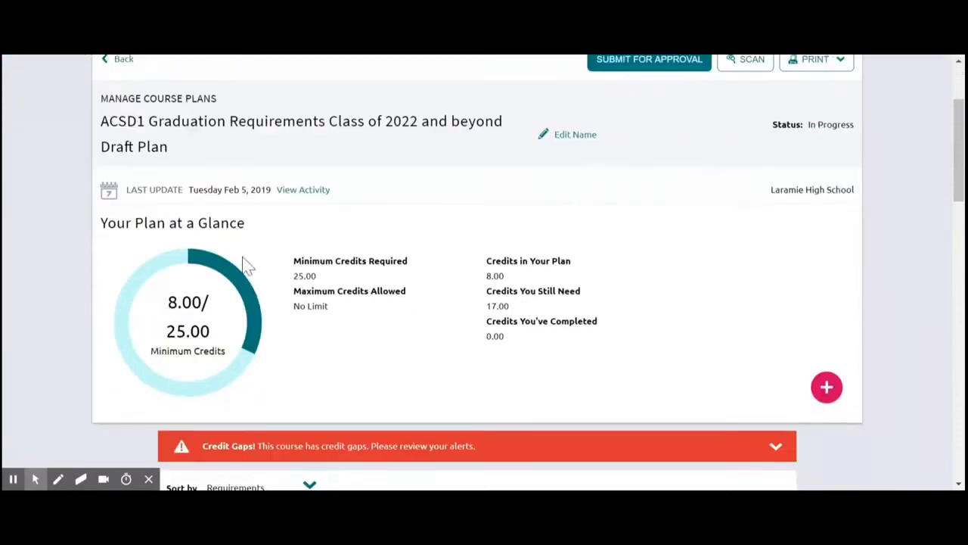
{"action": "scroll", "scroll_direction": "down", "scroll_amount": 3}
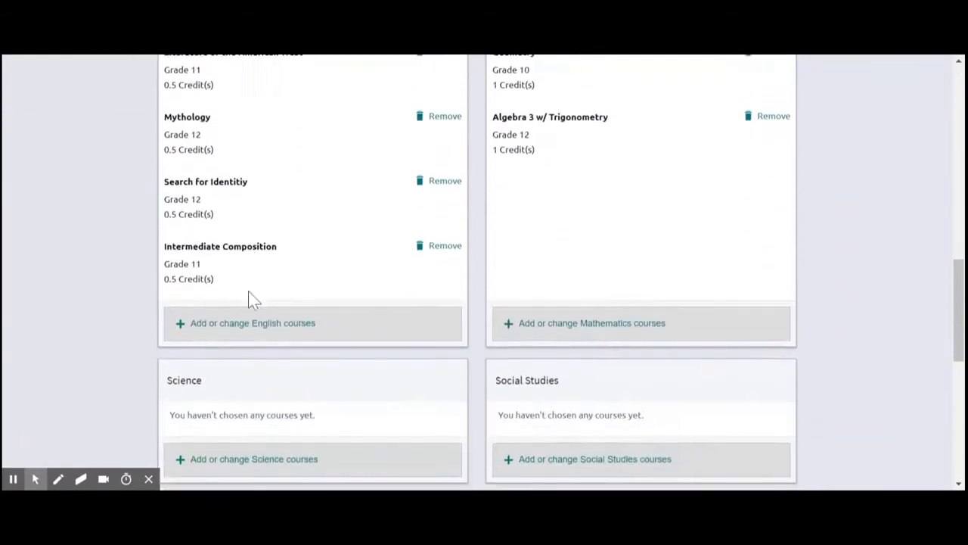
{"action": "scroll", "scroll_direction": "down", "scroll_amount": 3}
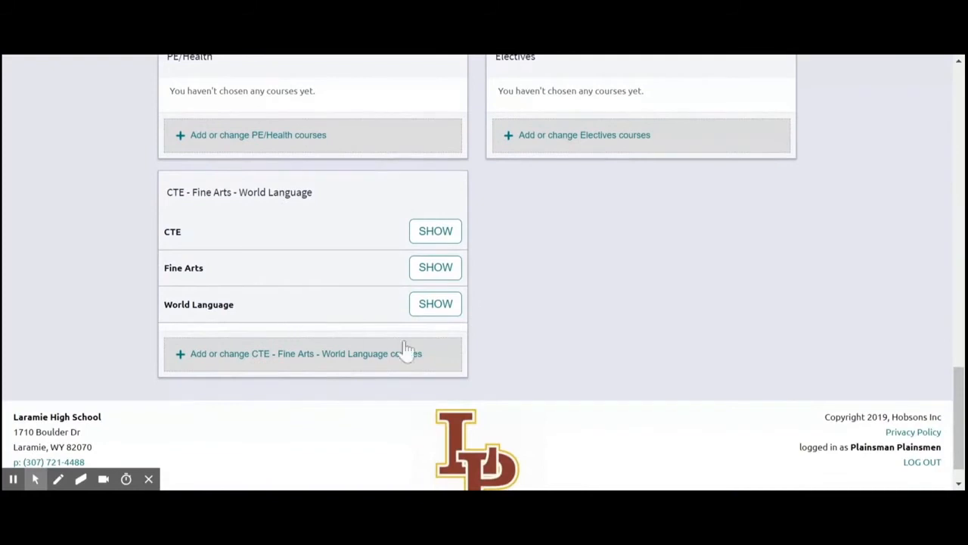
{"action": "mouse_move", "coordinate": [532, 293]}
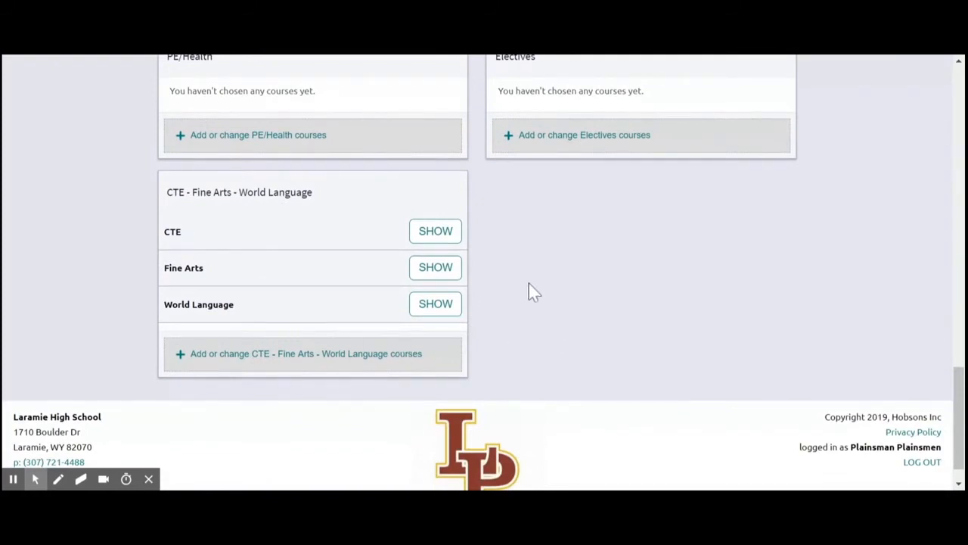
{"action": "mouse_move", "coordinate": [188, 234]}
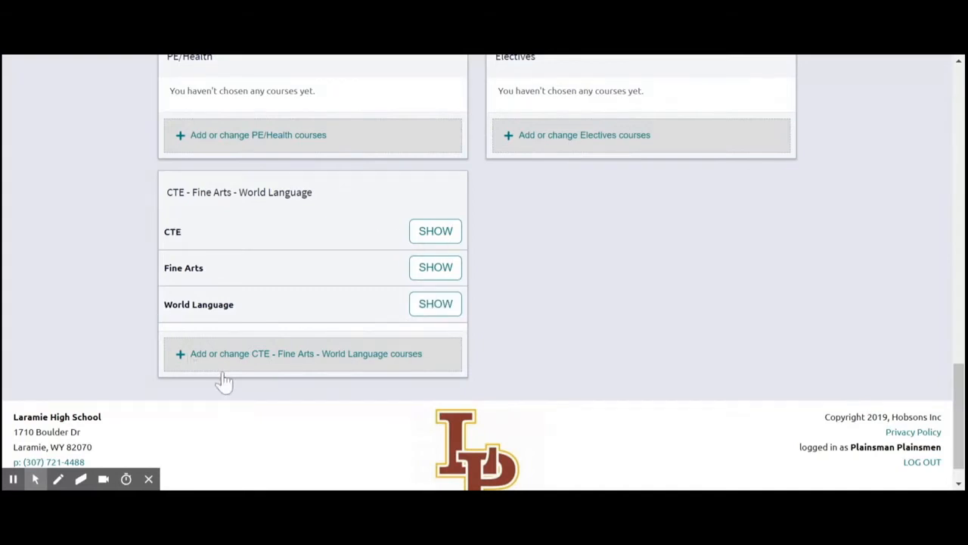
{"action": "mouse_move", "coordinate": [311, 290]}
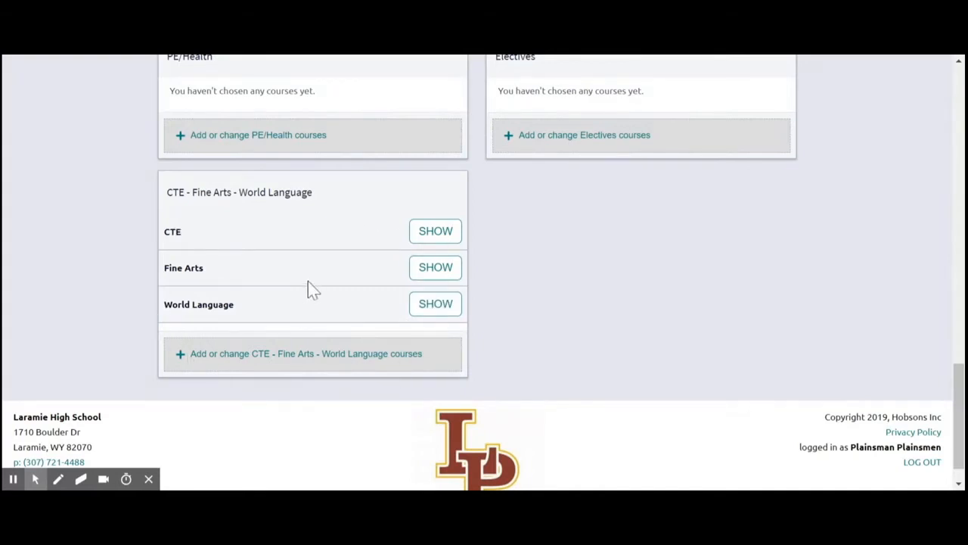
{"action": "mouse_move", "coordinate": [308, 285]}
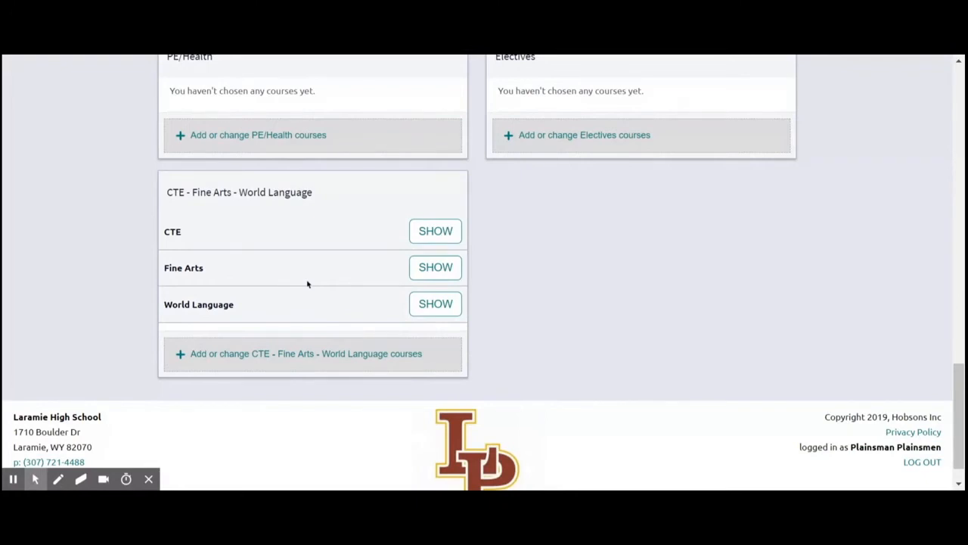
{"action": "scroll", "scroll_direction": "up", "scroll_amount": 3}
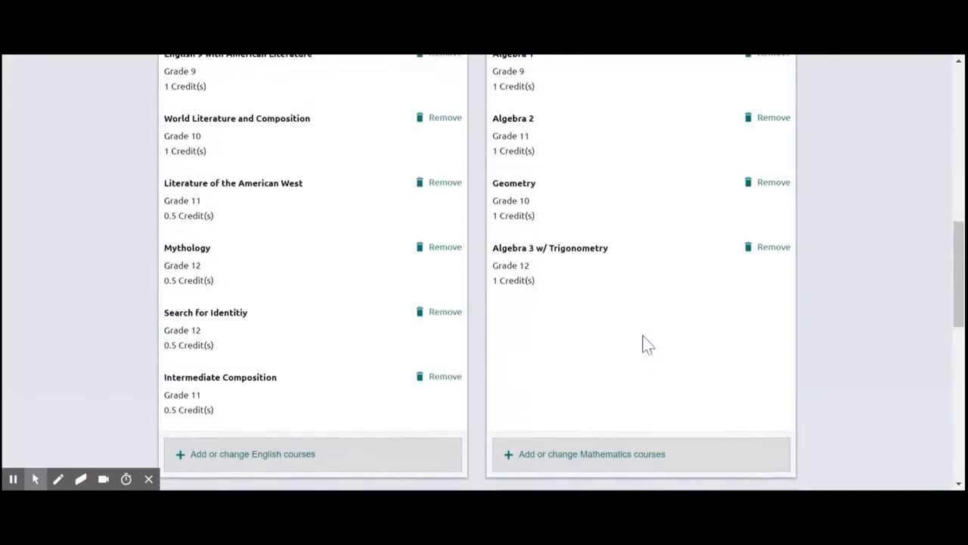
{"action": "scroll", "scroll_direction": "up", "scroll_amount": 3}
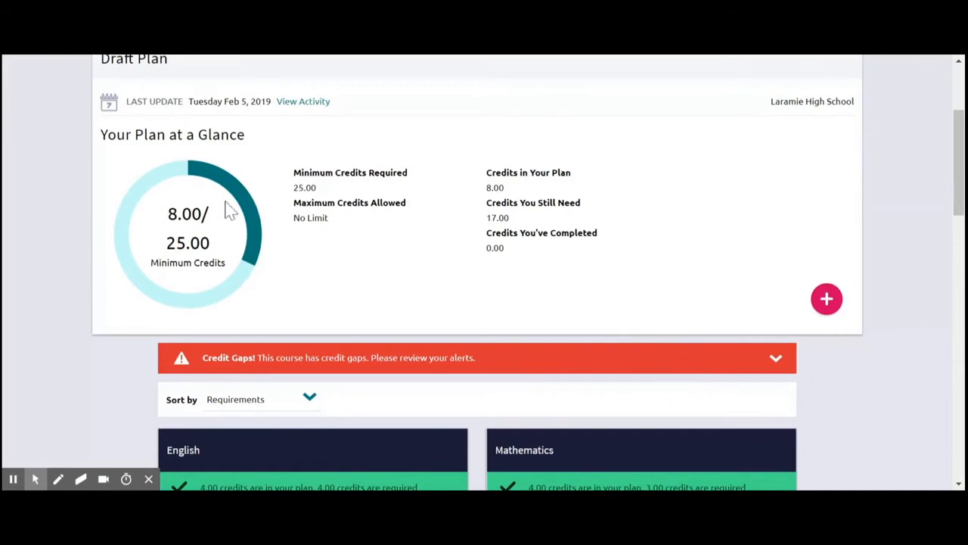
{"action": "scroll", "scroll_direction": "up", "scroll_amount": 3}
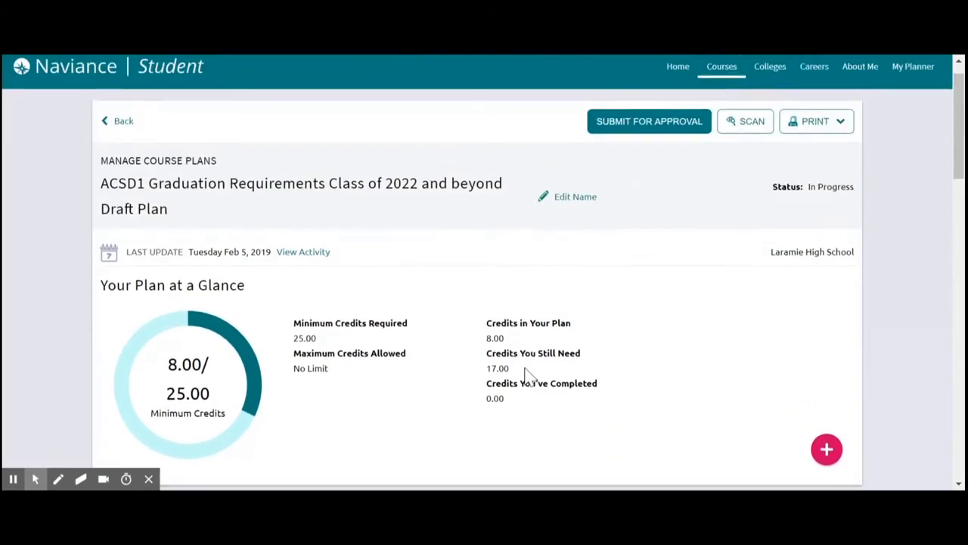
{"action": "mouse_move", "coordinate": [678, 129]}
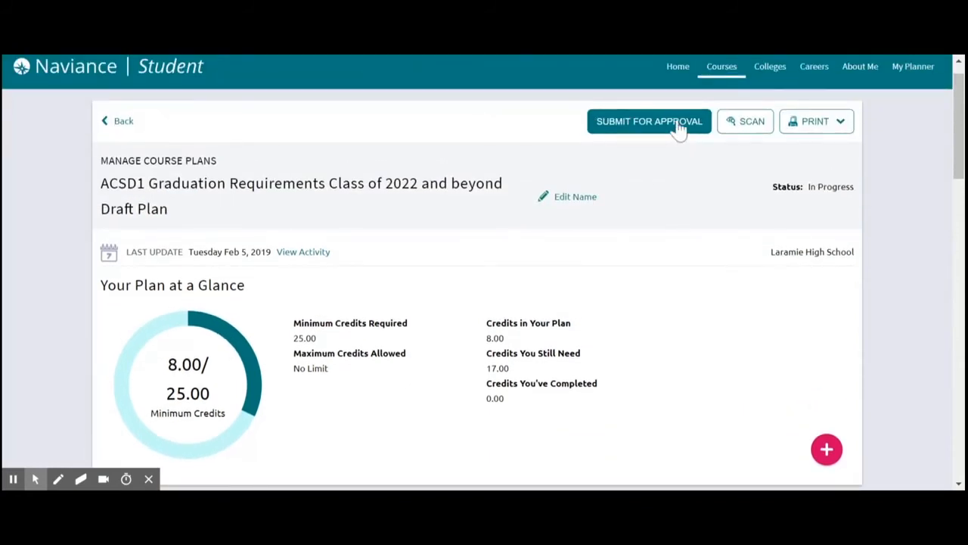
{"action": "mouse_move", "coordinate": [678, 121]}
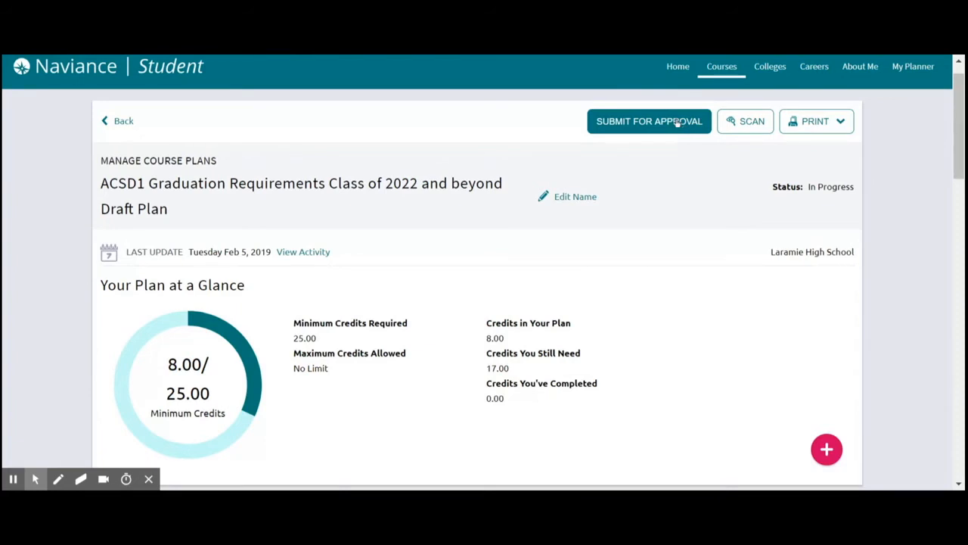